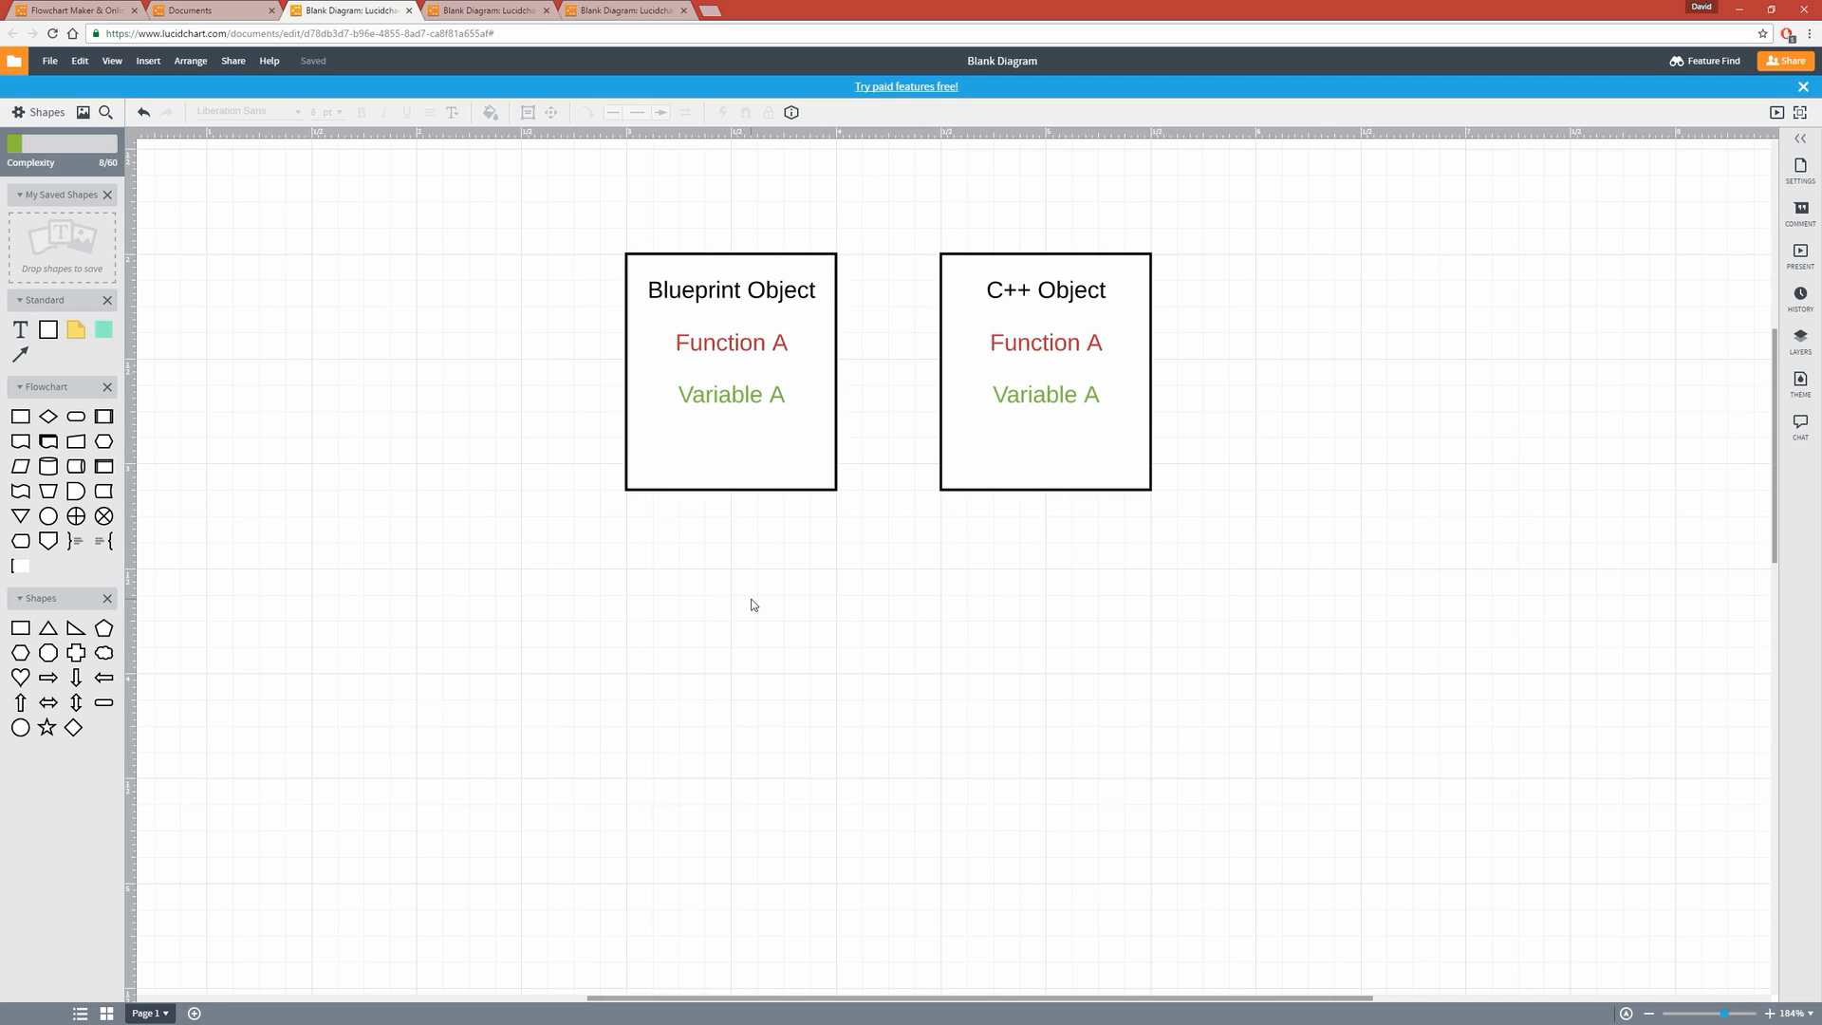
Select the Blueprint Object box to copy it below the existing pair
{"action": "left_click", "coordinate": [757, 599]}
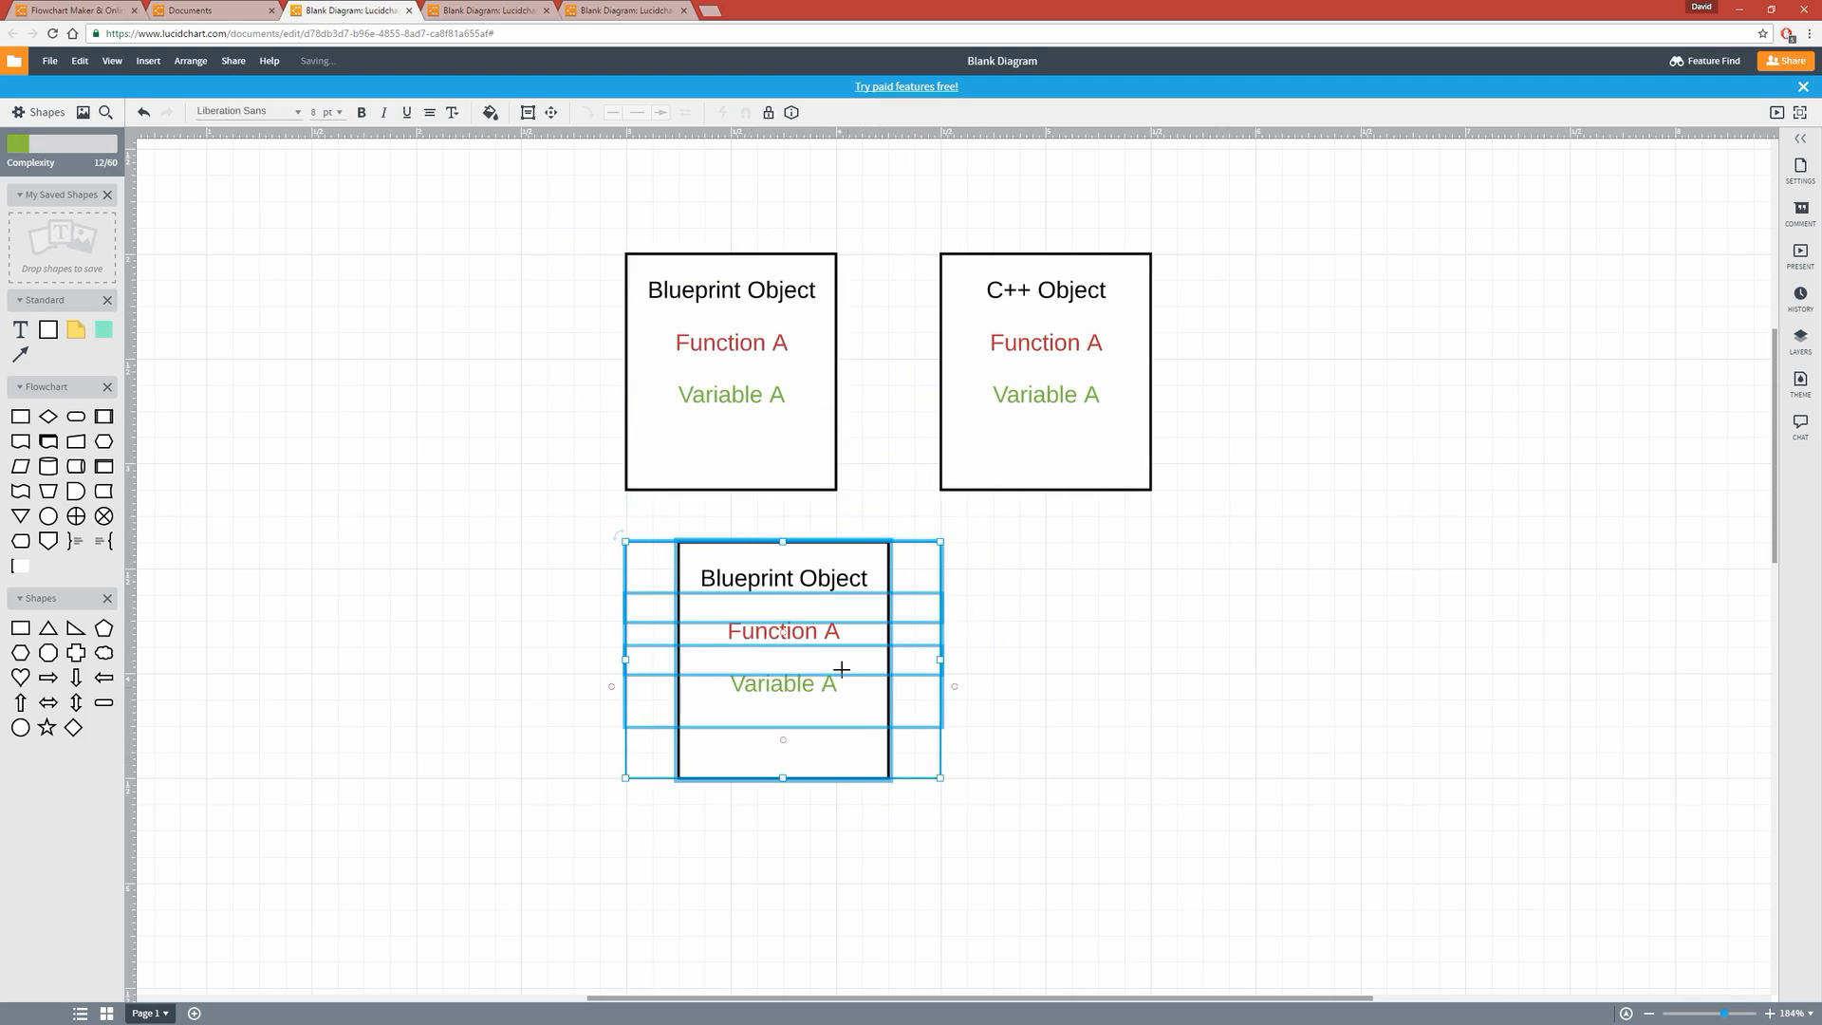
Retitle the copied box from 'Blueprint Object' to 'Rolling Pin'
{"action": "double_click", "coordinate": [784, 579]}
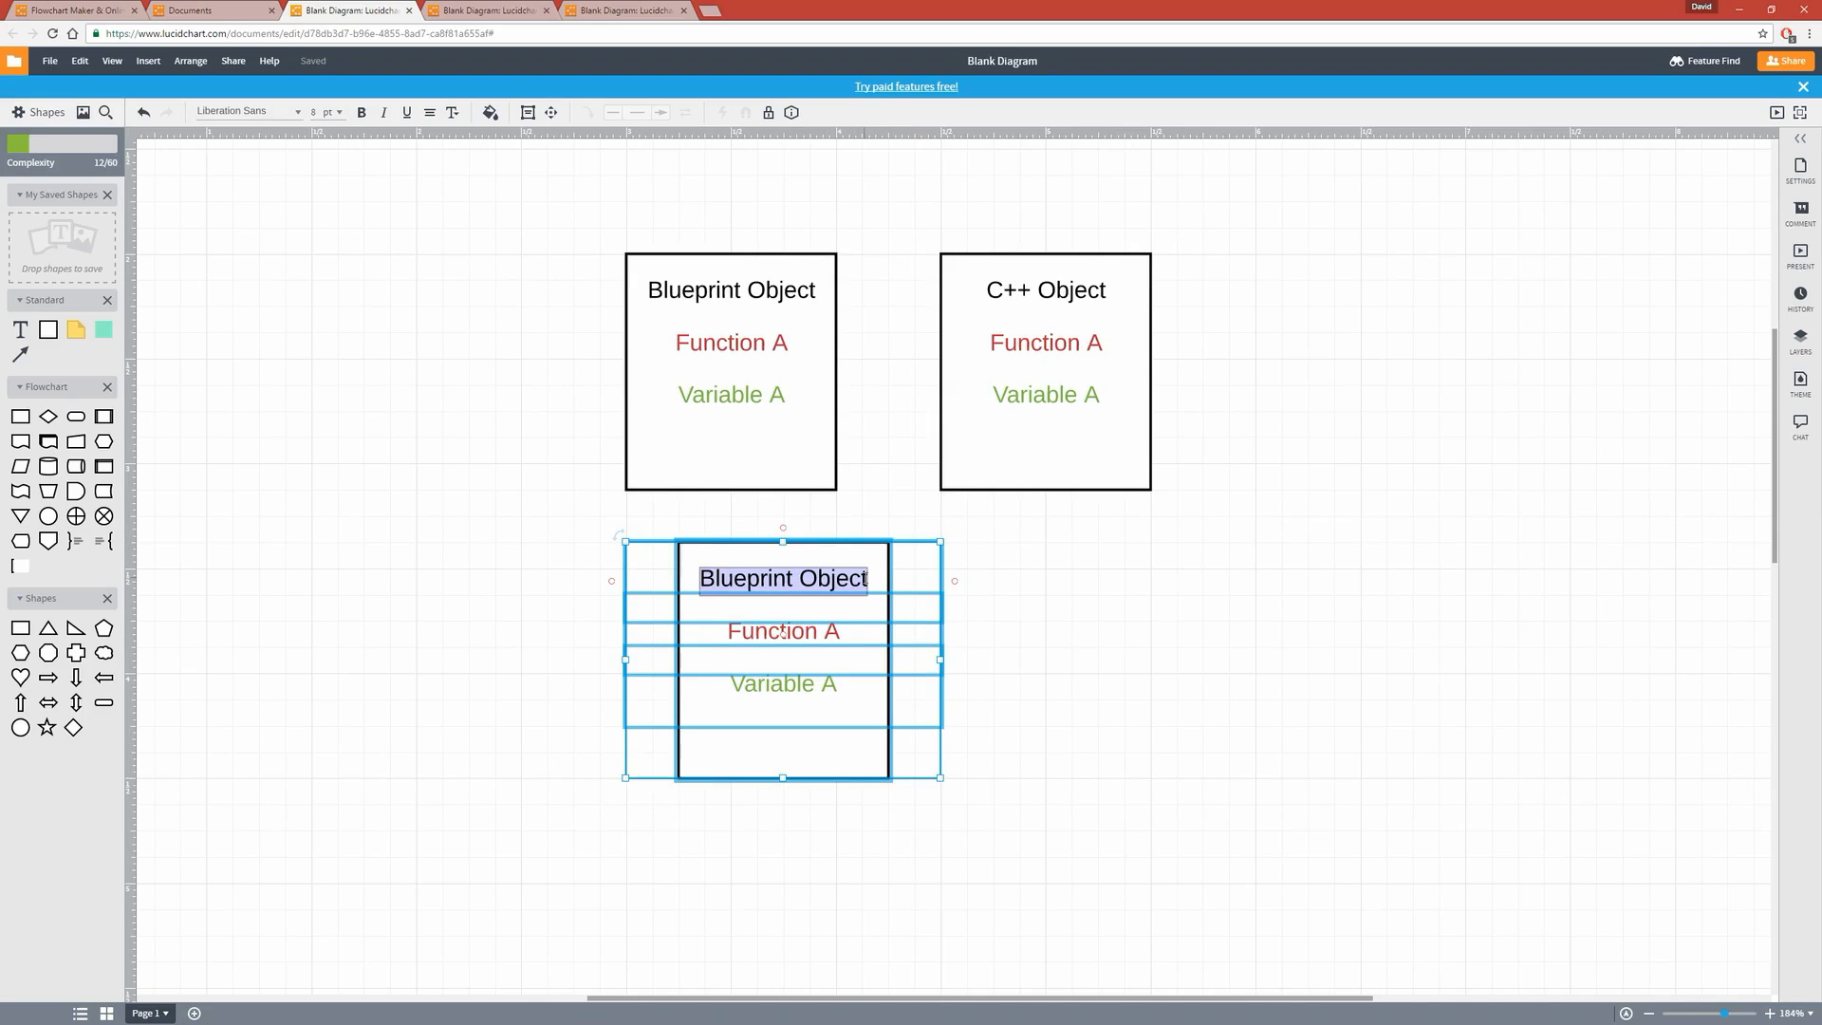
{"action": "type", "text": "Rolling Pin"}
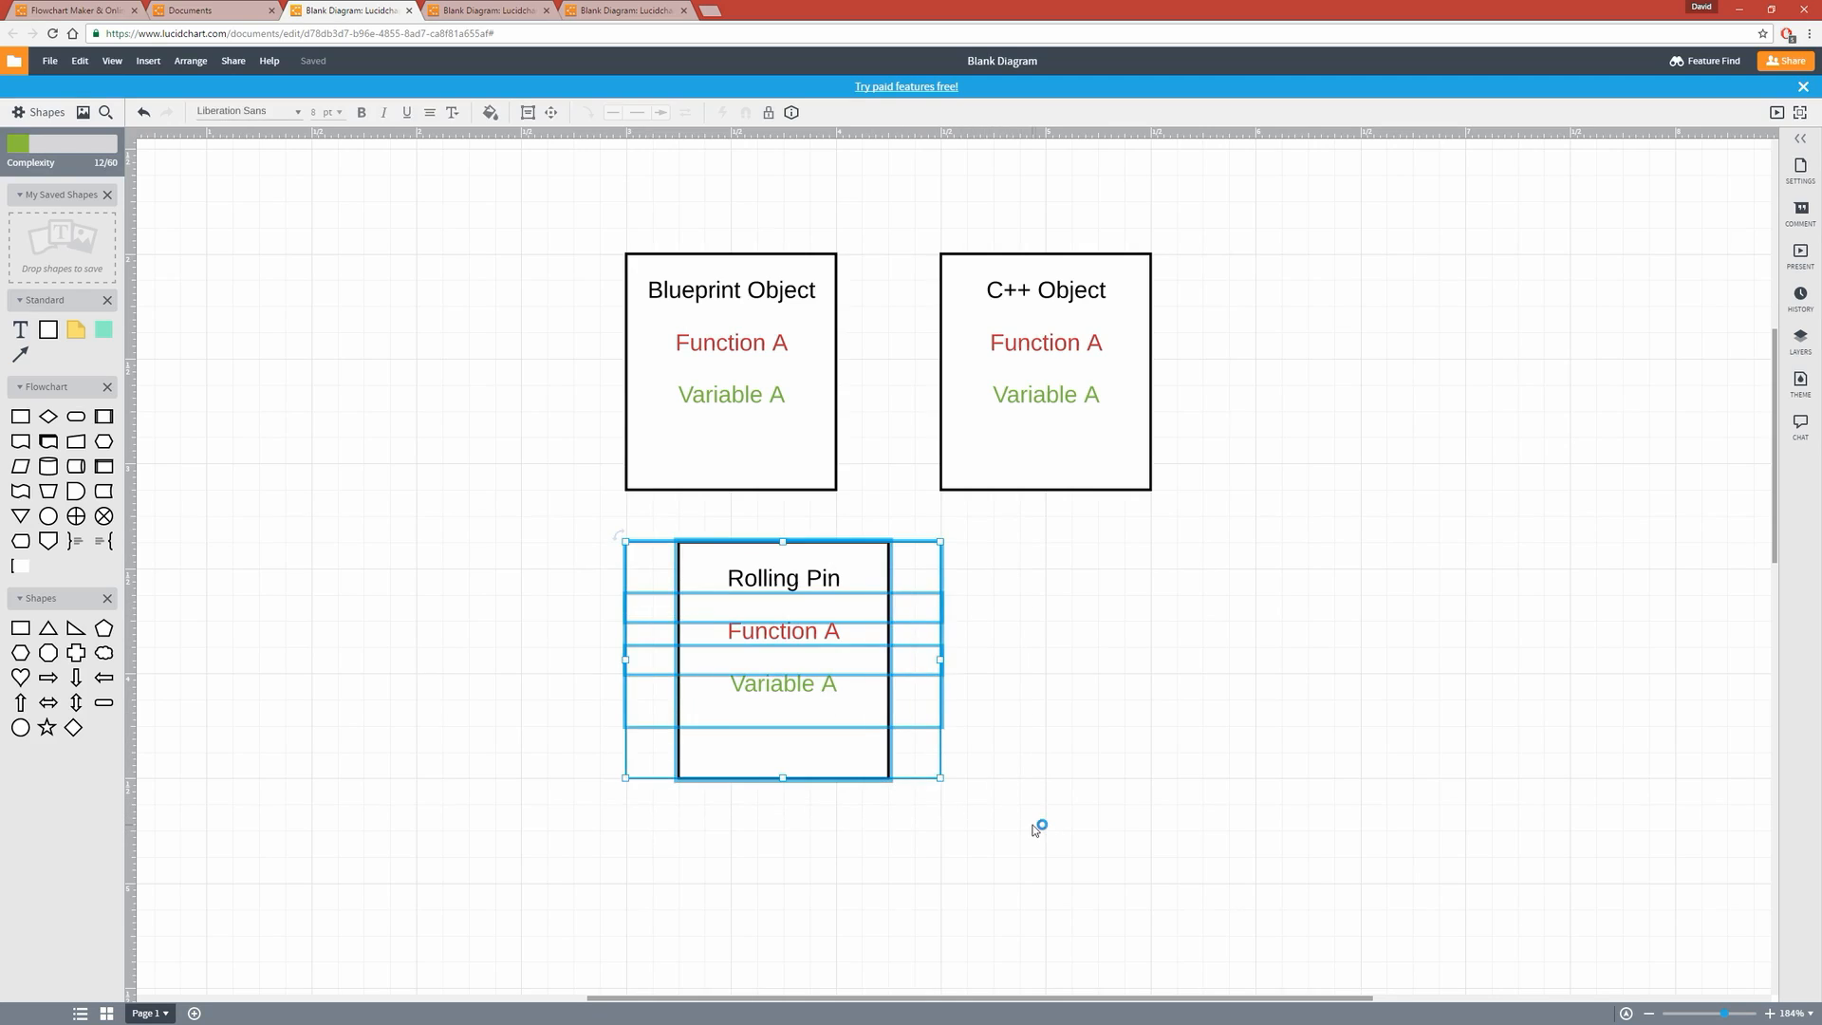
Delete the copy and highlight the arrow linking C++ Object down to Blueprint Object
{"action": "key", "text": "Delete"}
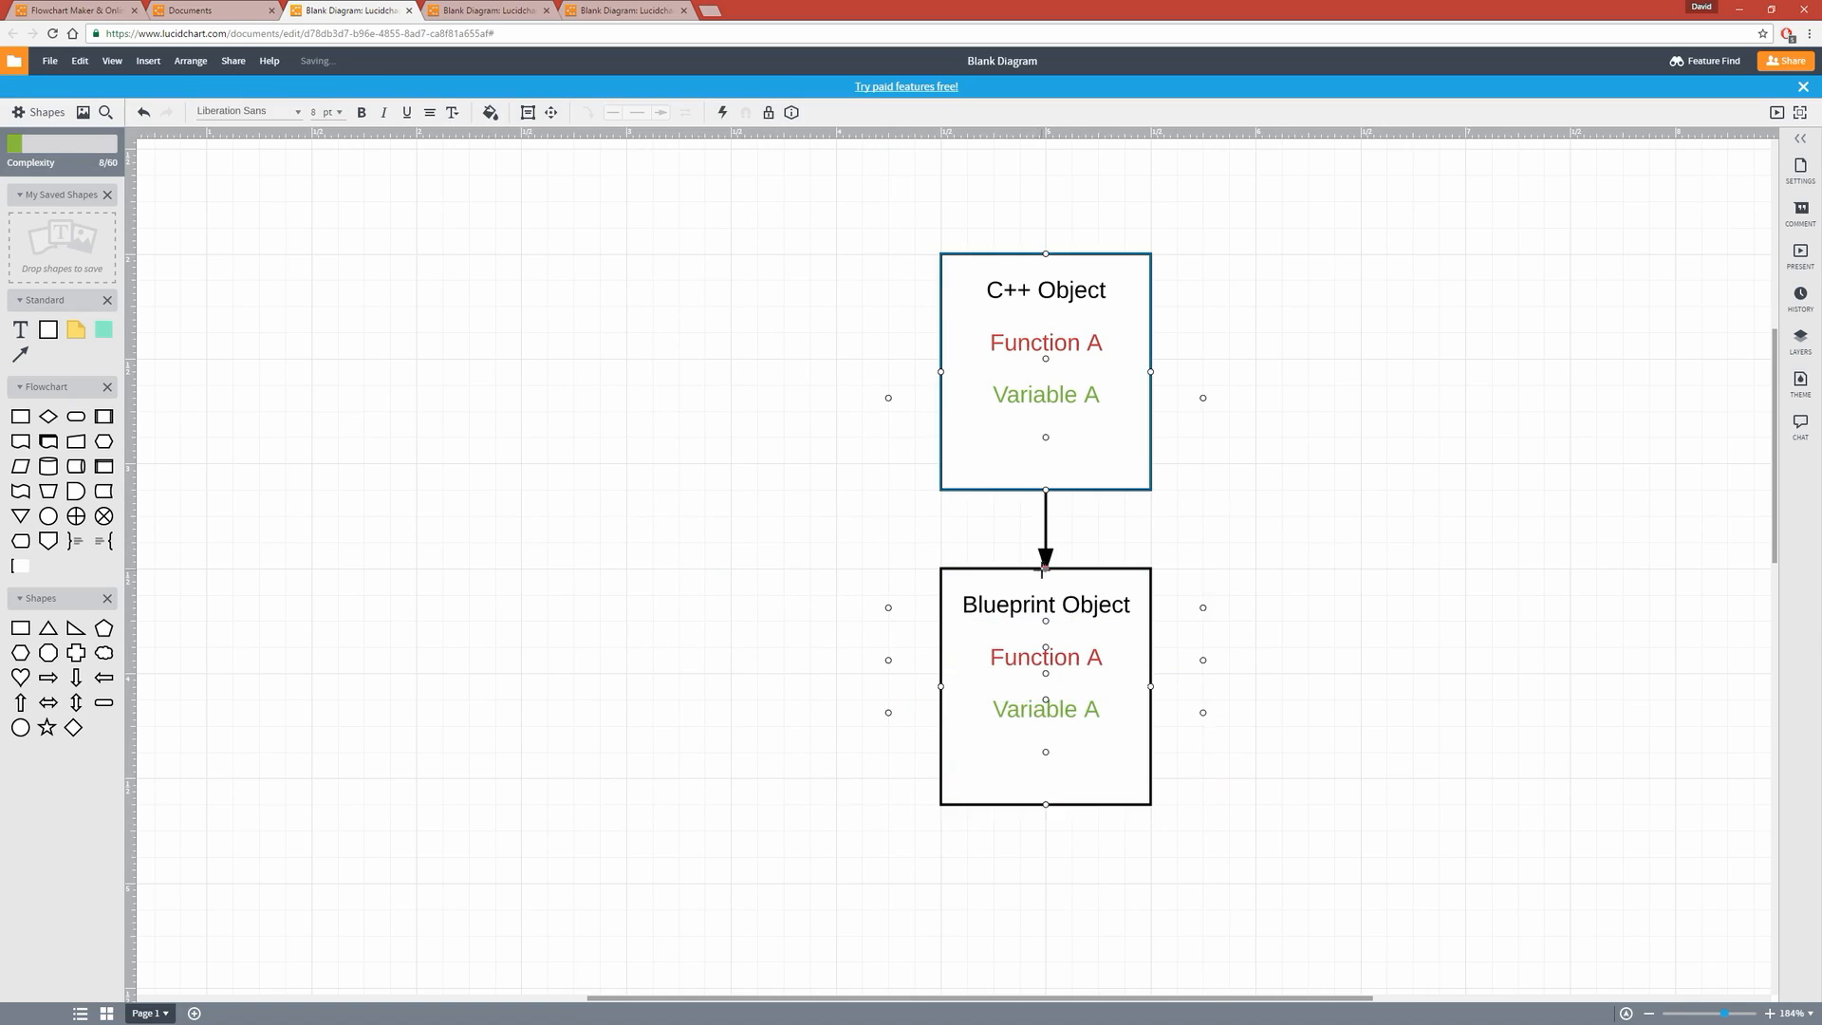
{"action": "left_click", "coordinate": [1044, 524]}
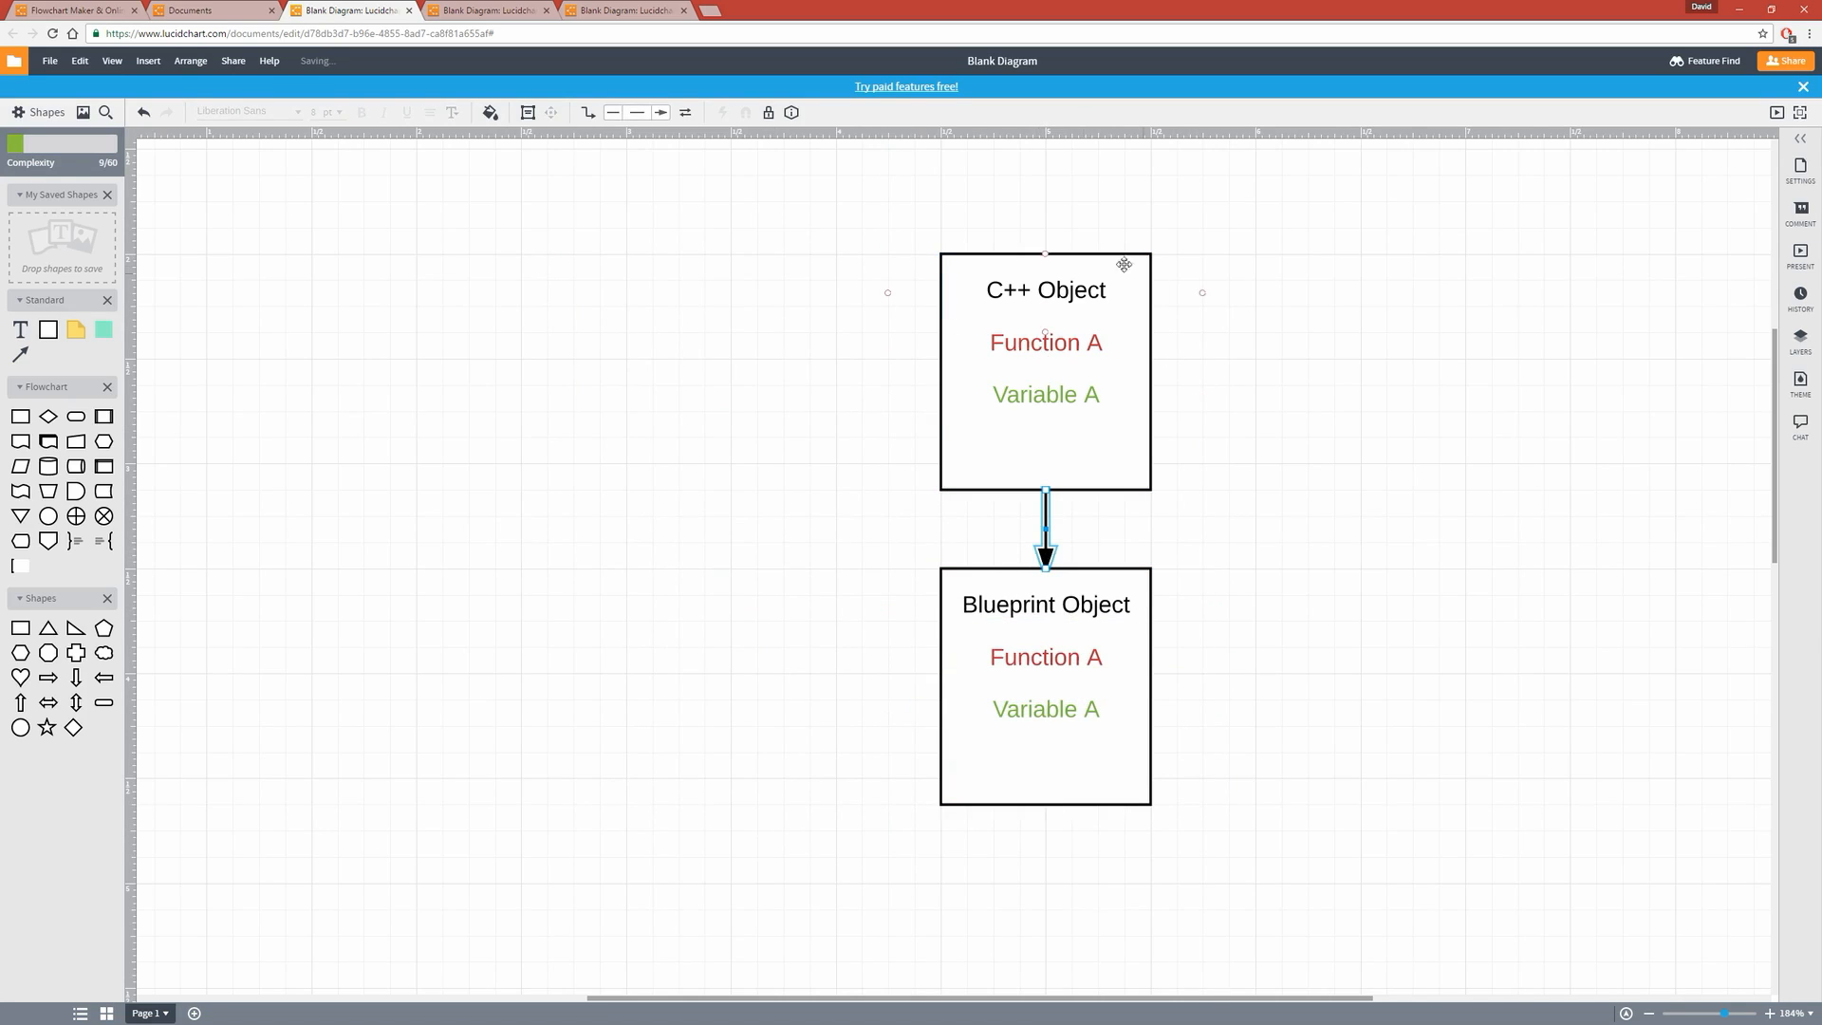
{"action": "left_click", "coordinate": [638, 473]}
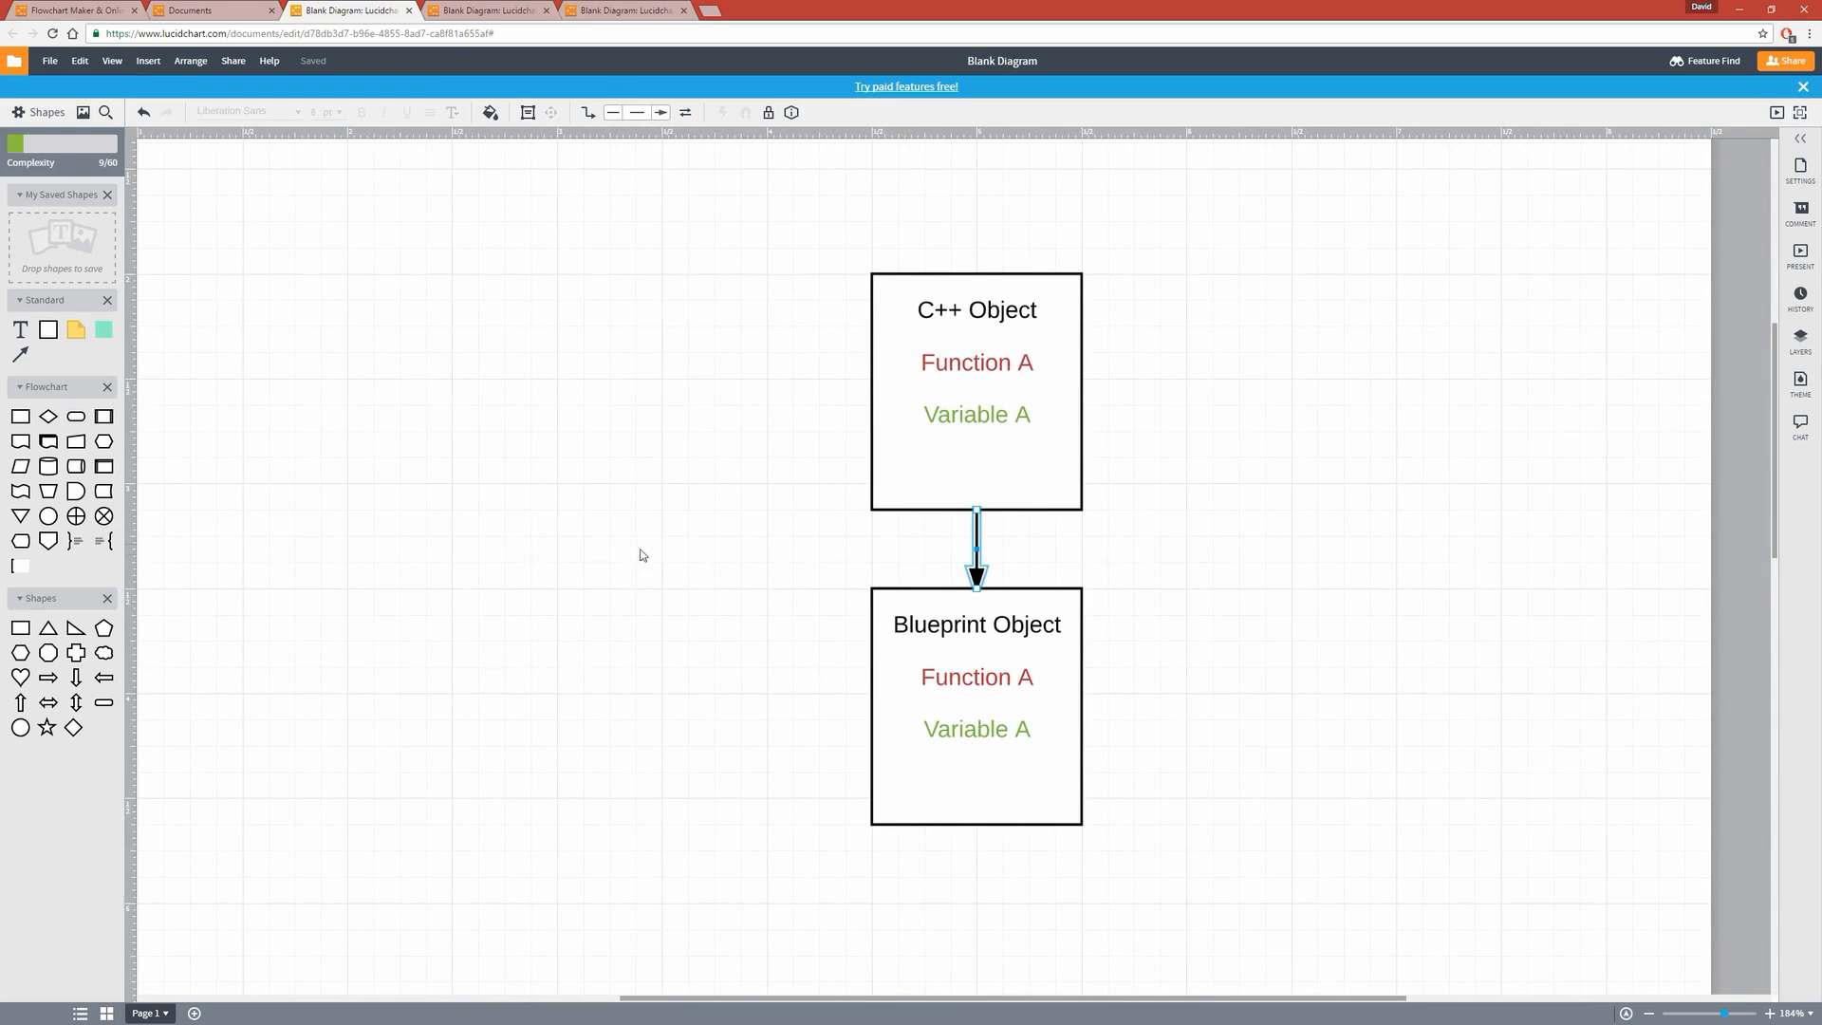
{"action": "left_click", "coordinate": [976, 309]}
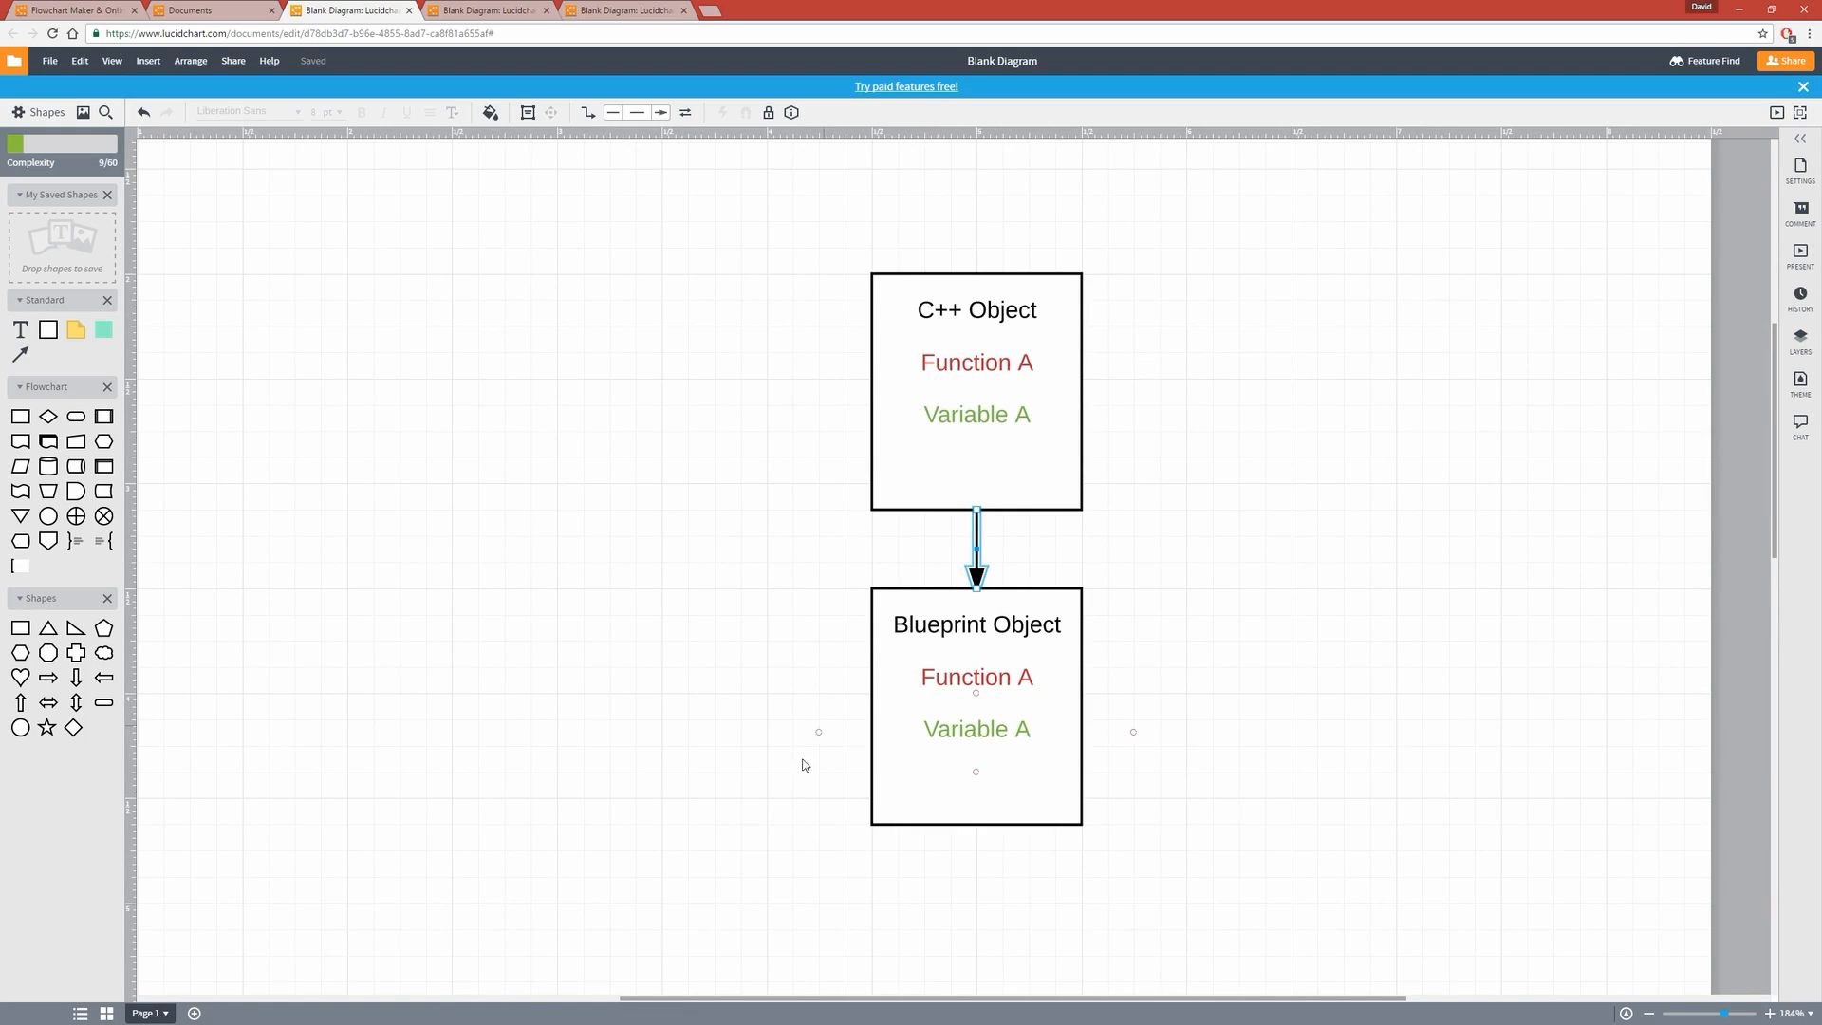
{"action": "mouse_move", "coordinate": [717, 786]}
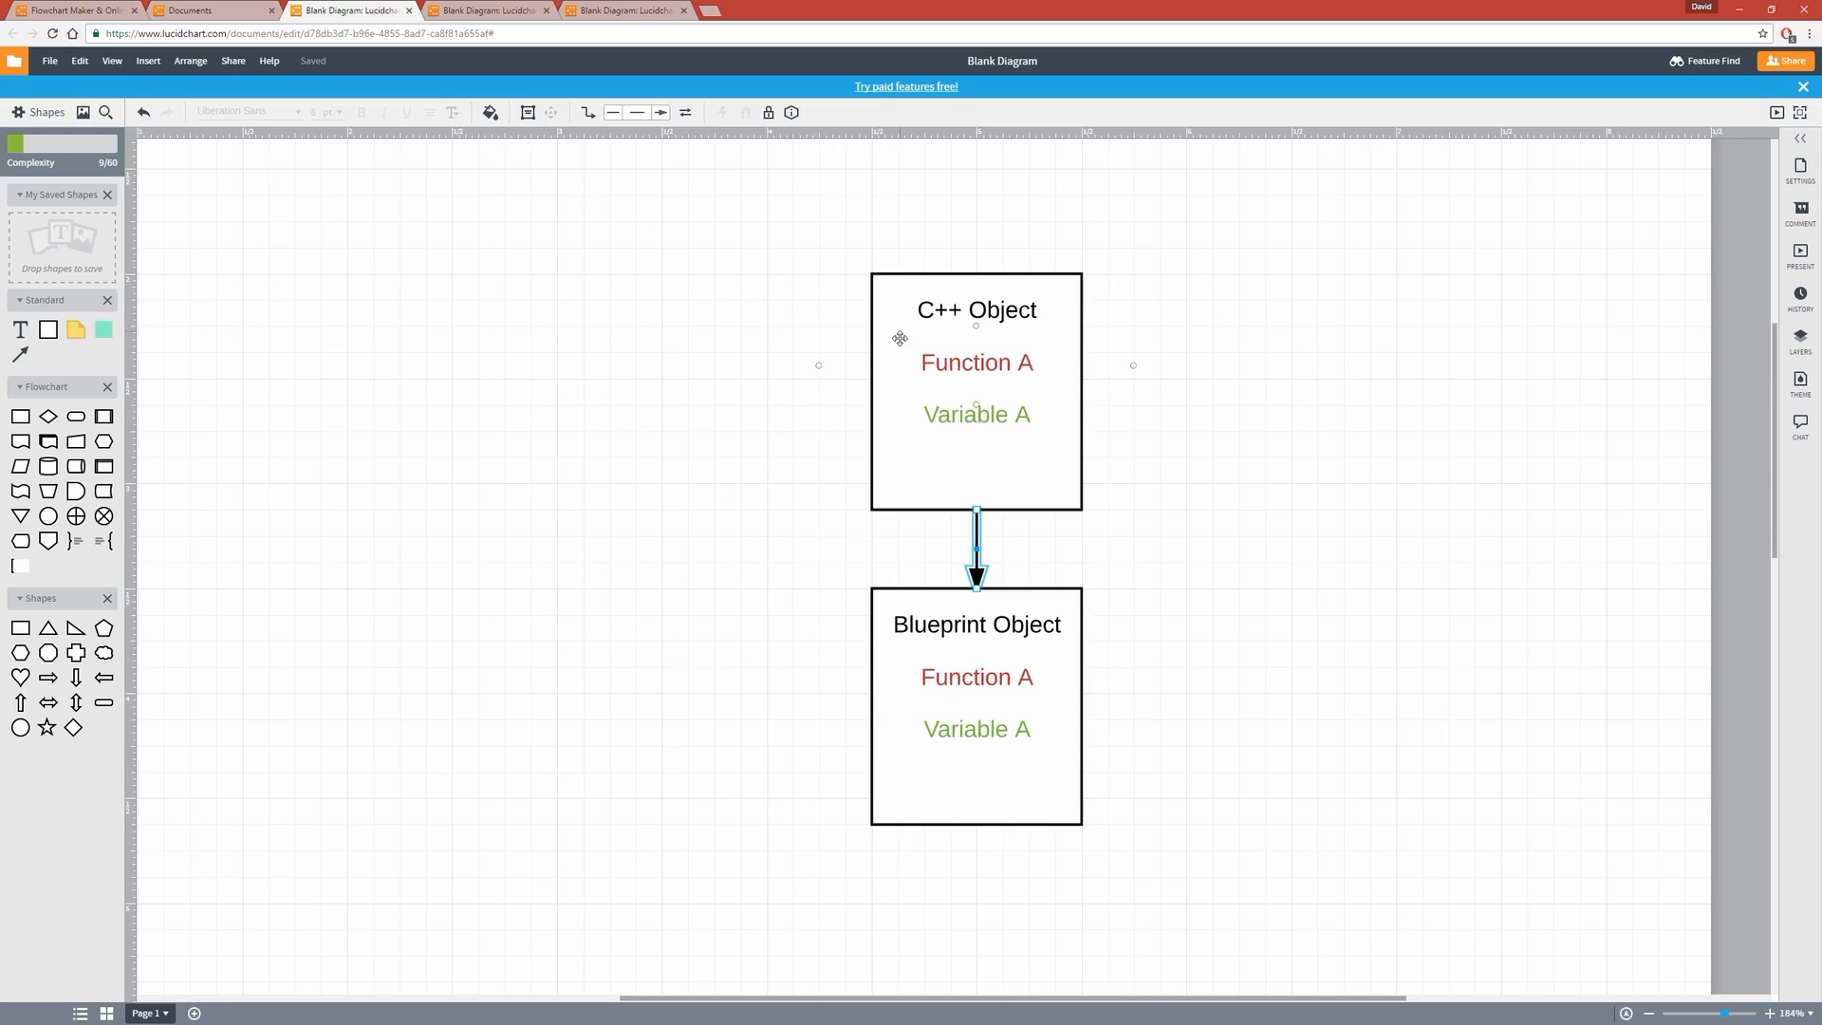
{"action": "mouse_move", "coordinate": [1025, 386]}
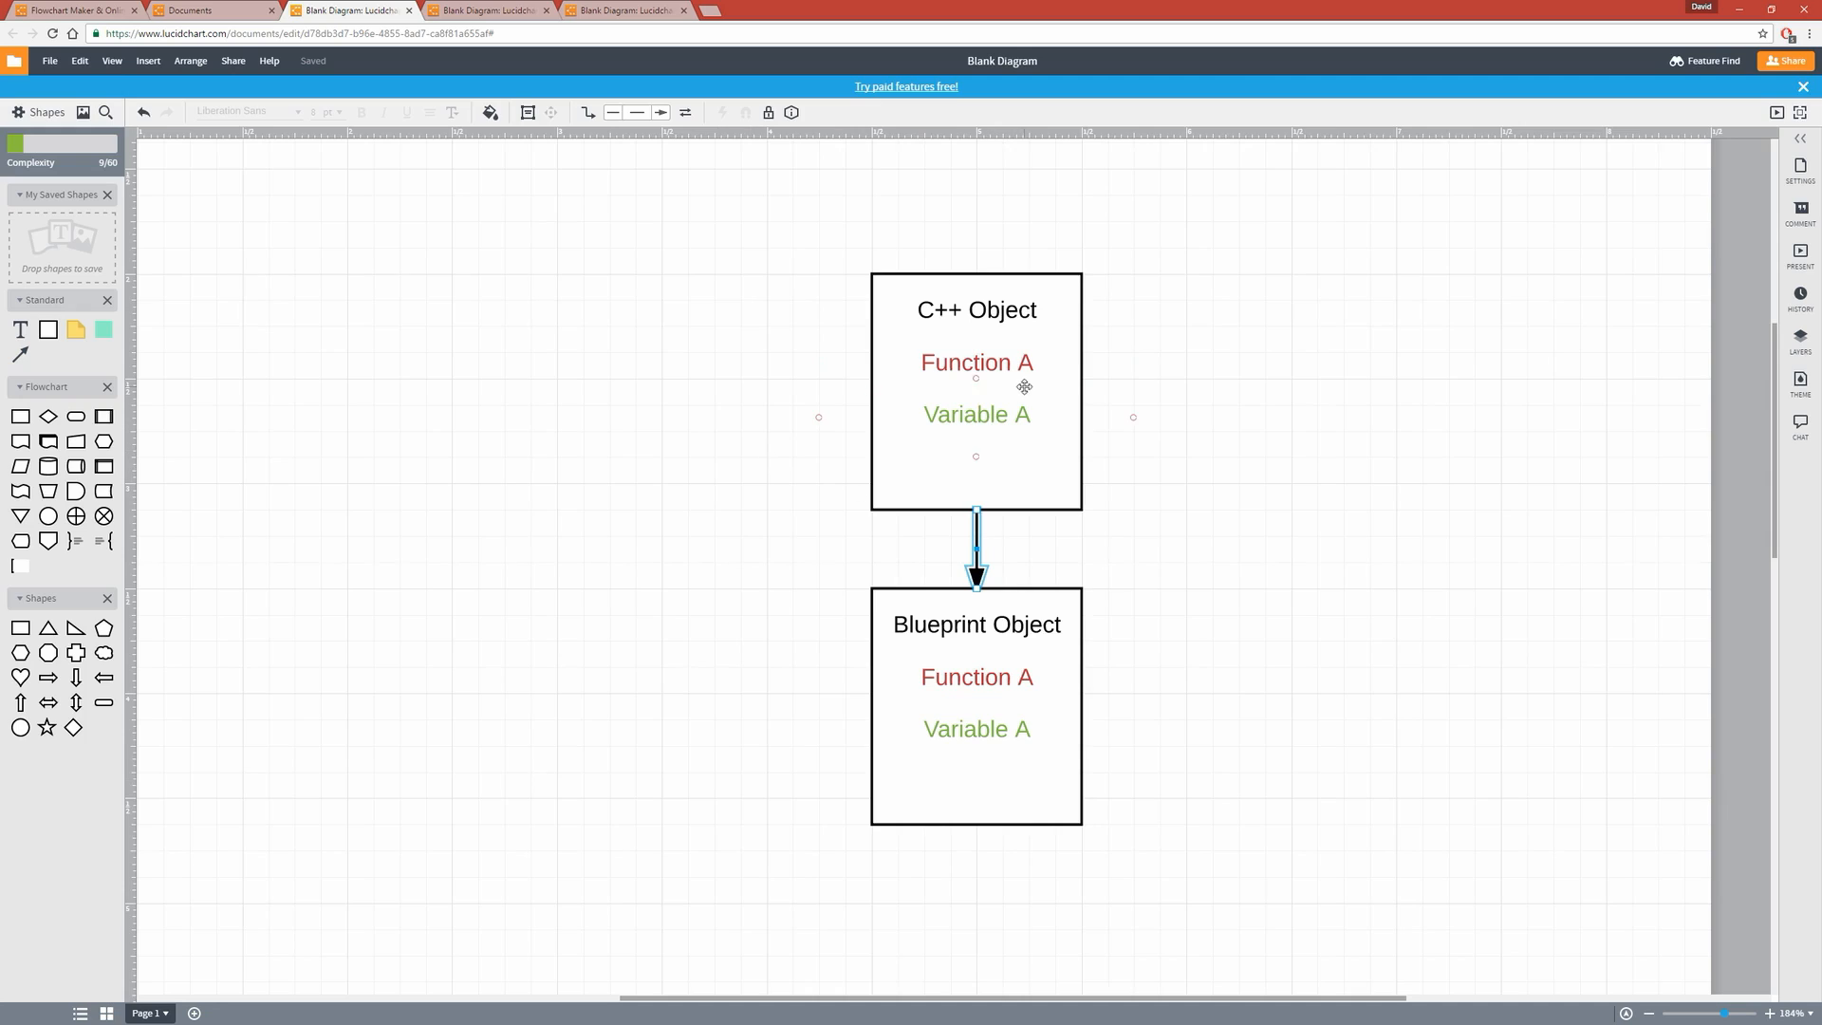
{"action": "mouse_move", "coordinate": [986, 408]}
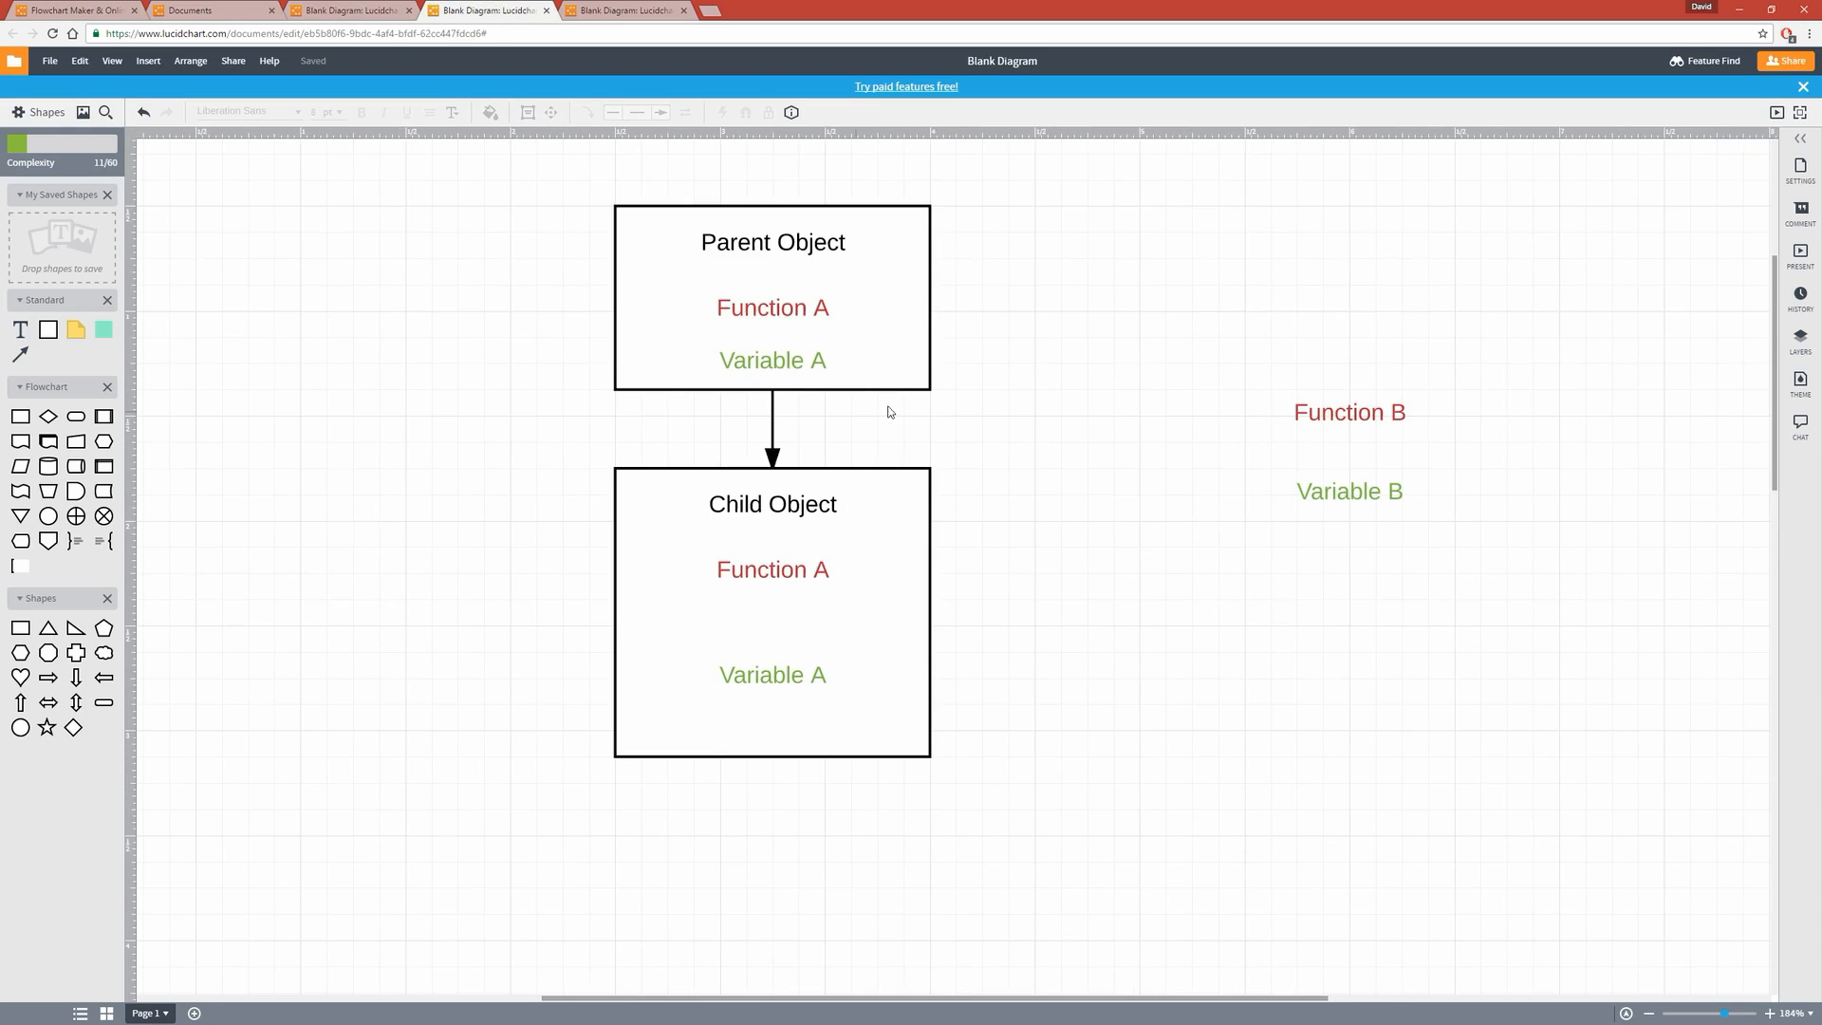
{"action": "mouse_move", "coordinate": [1006, 793]}
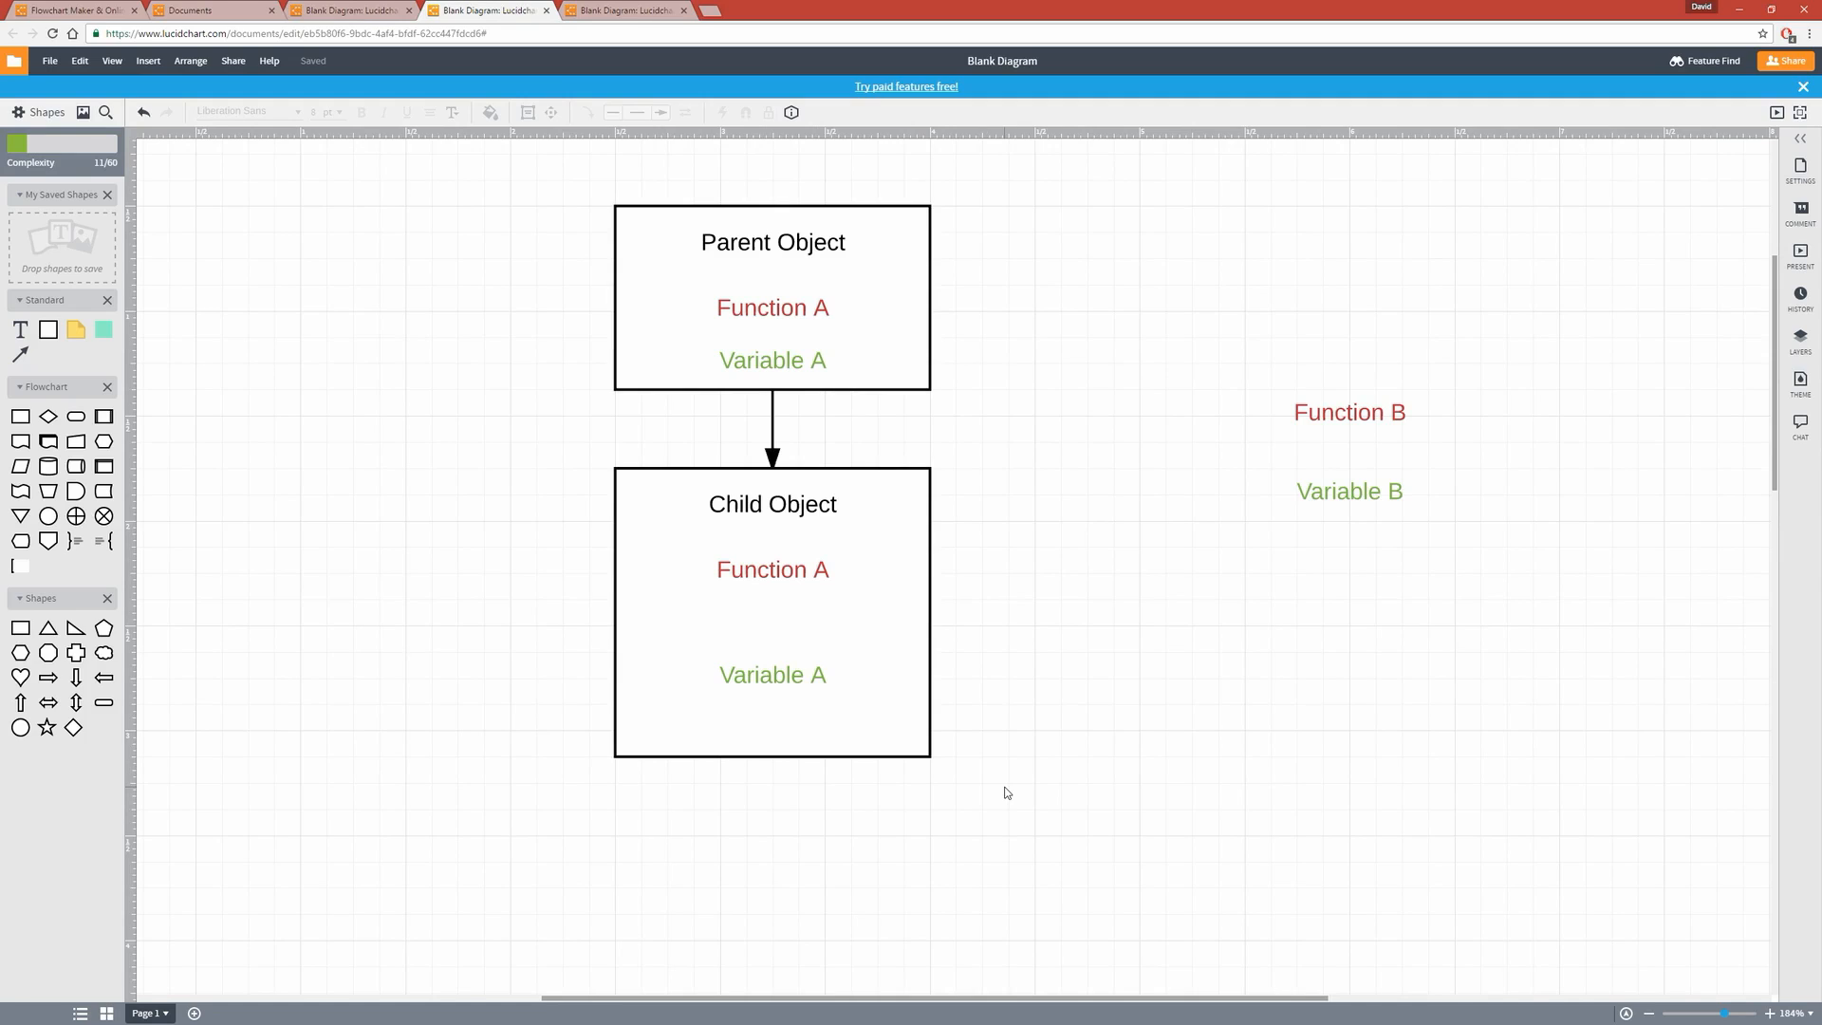
{"action": "mouse_move", "coordinate": [539, 274]}
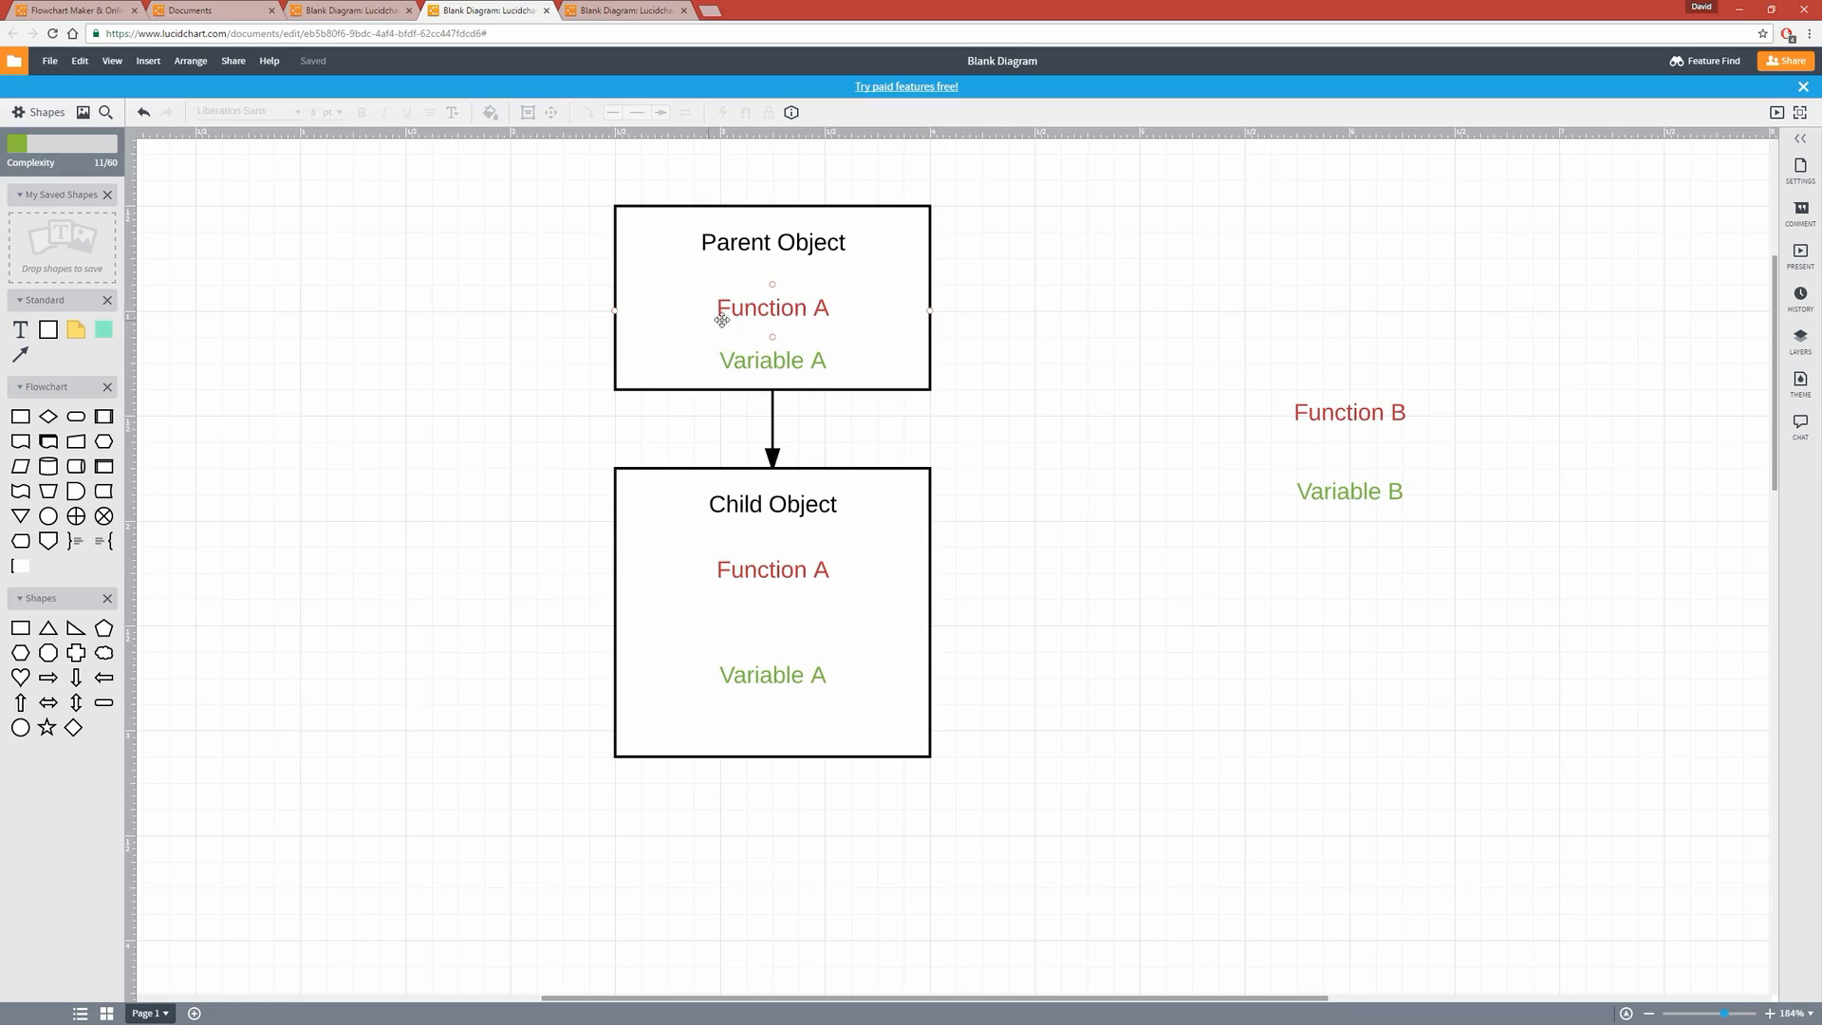
Review the Child Object box and its inherited Function A and Variable A
{"action": "left_click", "coordinate": [1289, 634]}
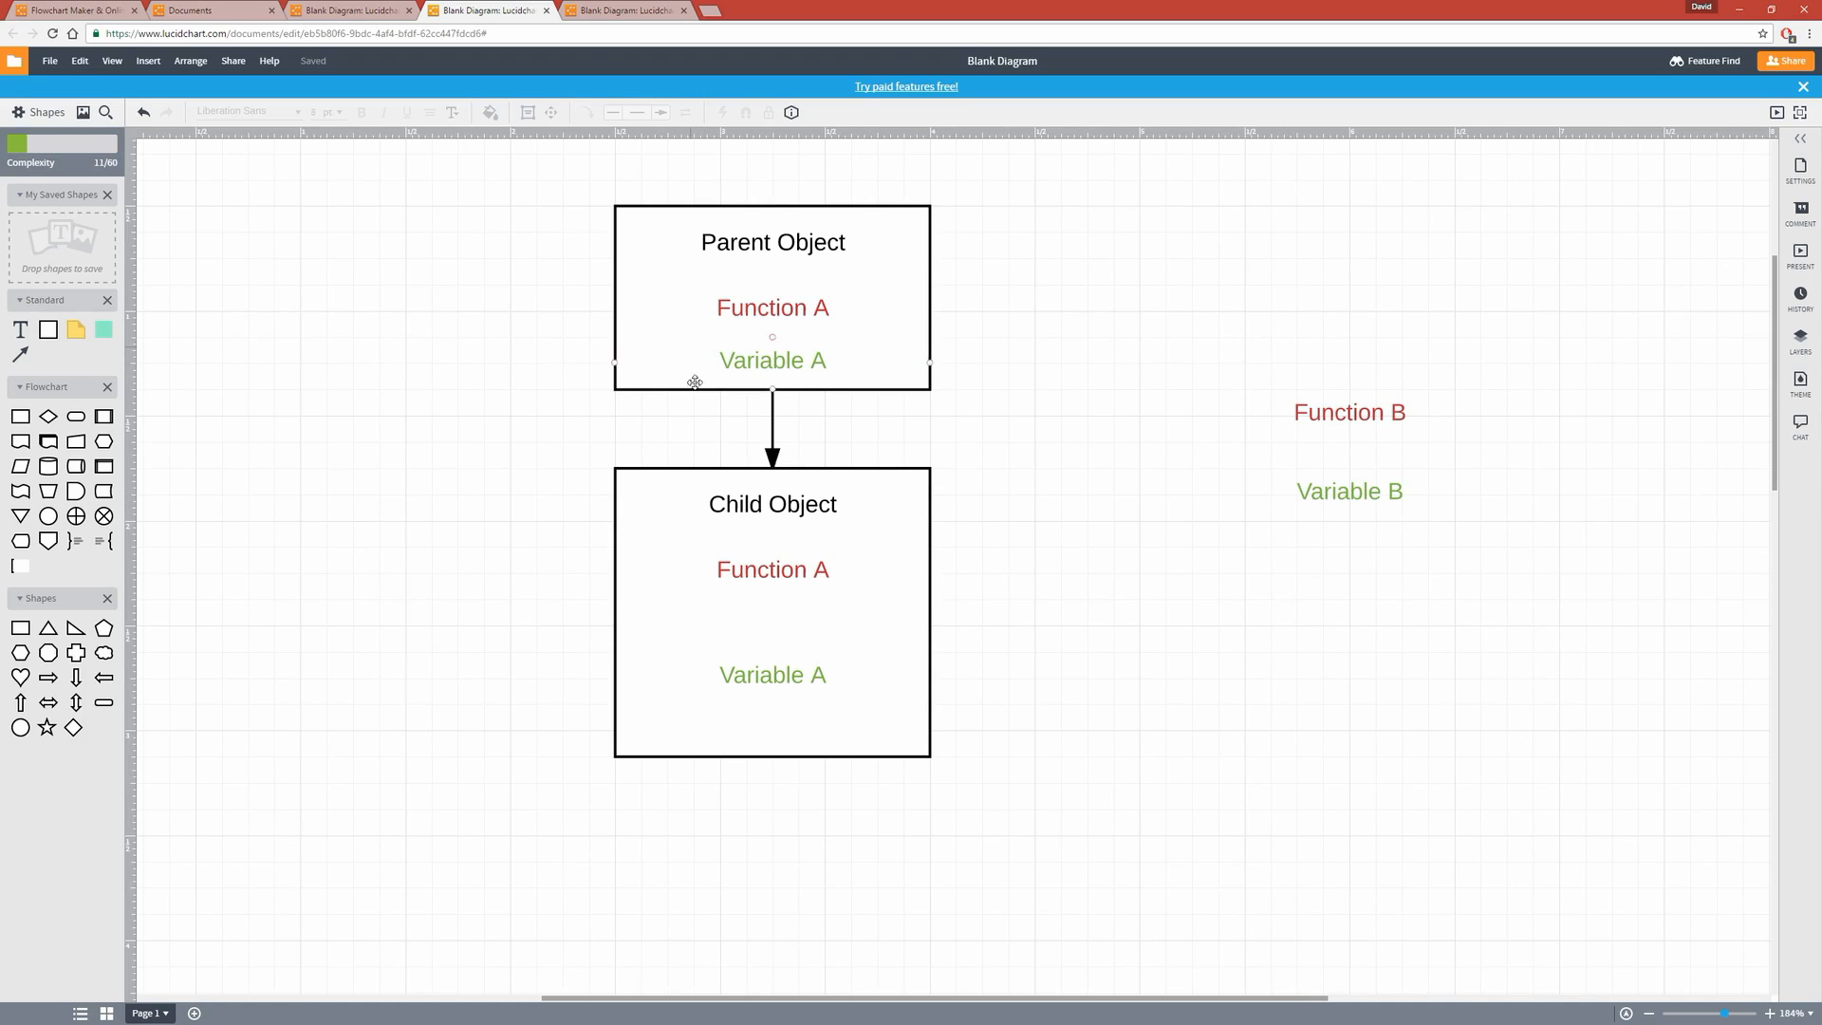
{"action": "left_click", "coordinate": [773, 569]}
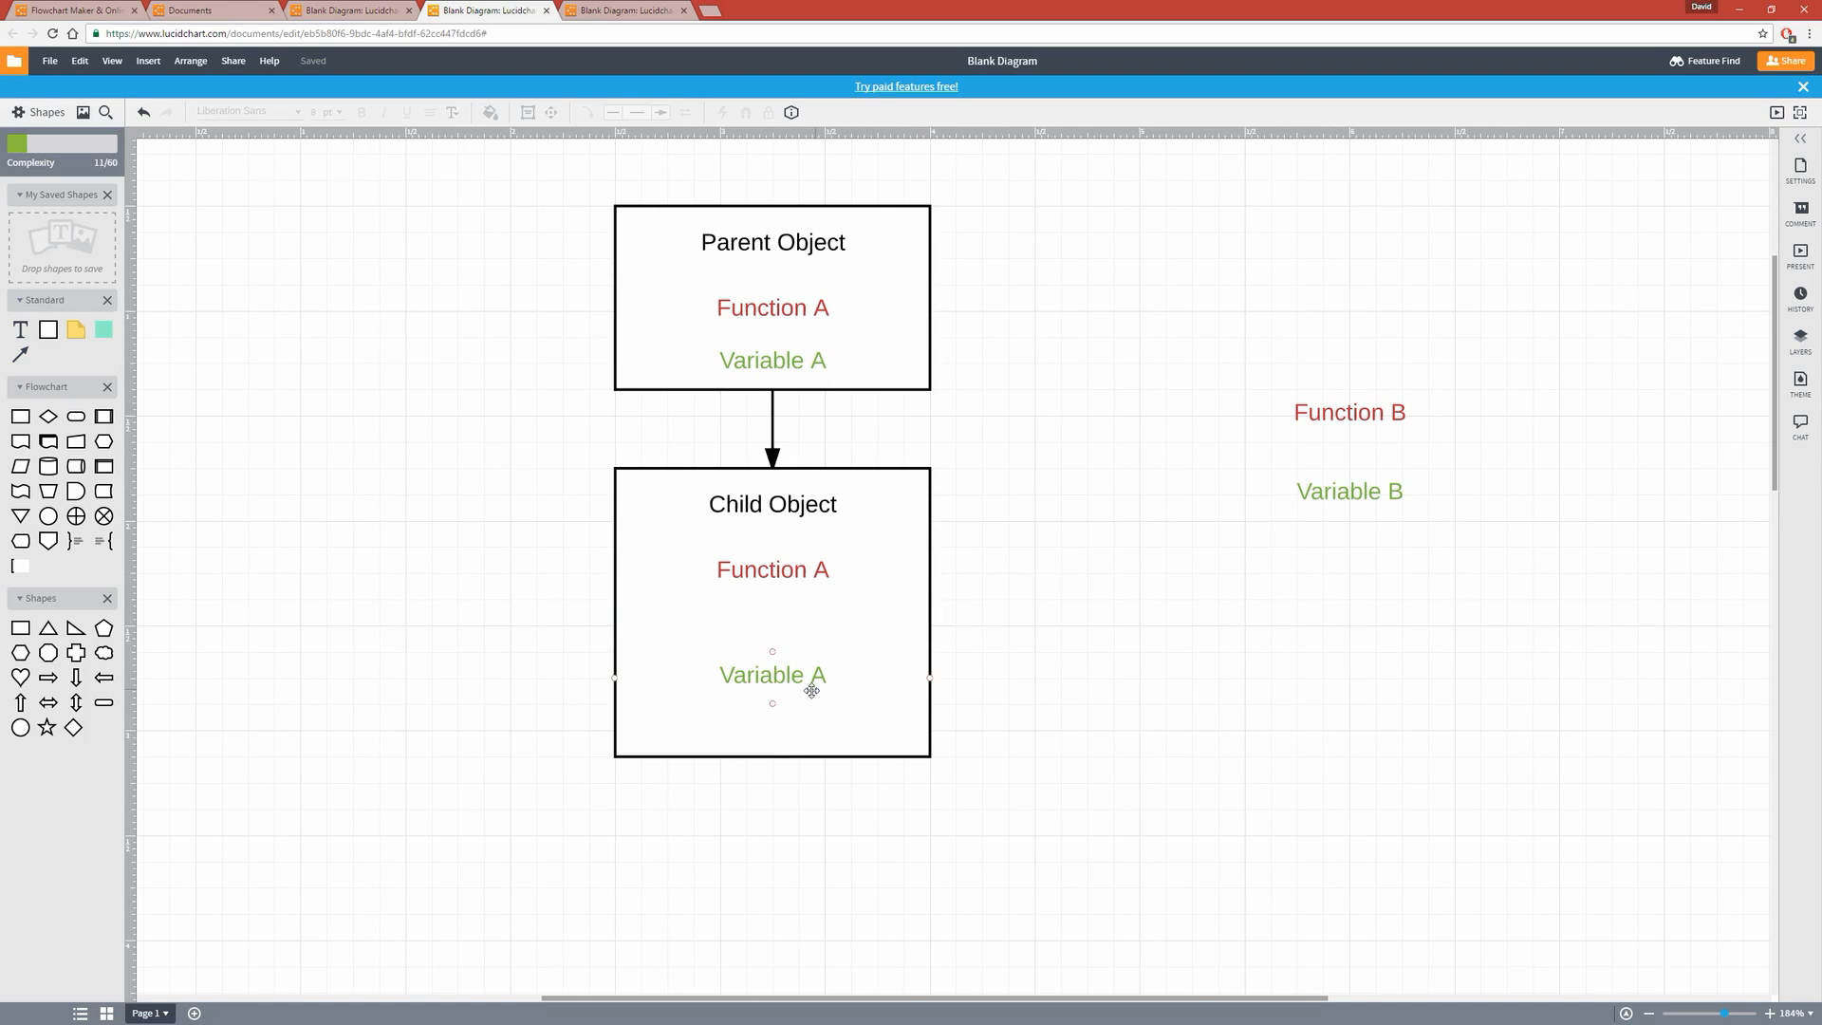
{"action": "left_click", "coordinate": [977, 704]}
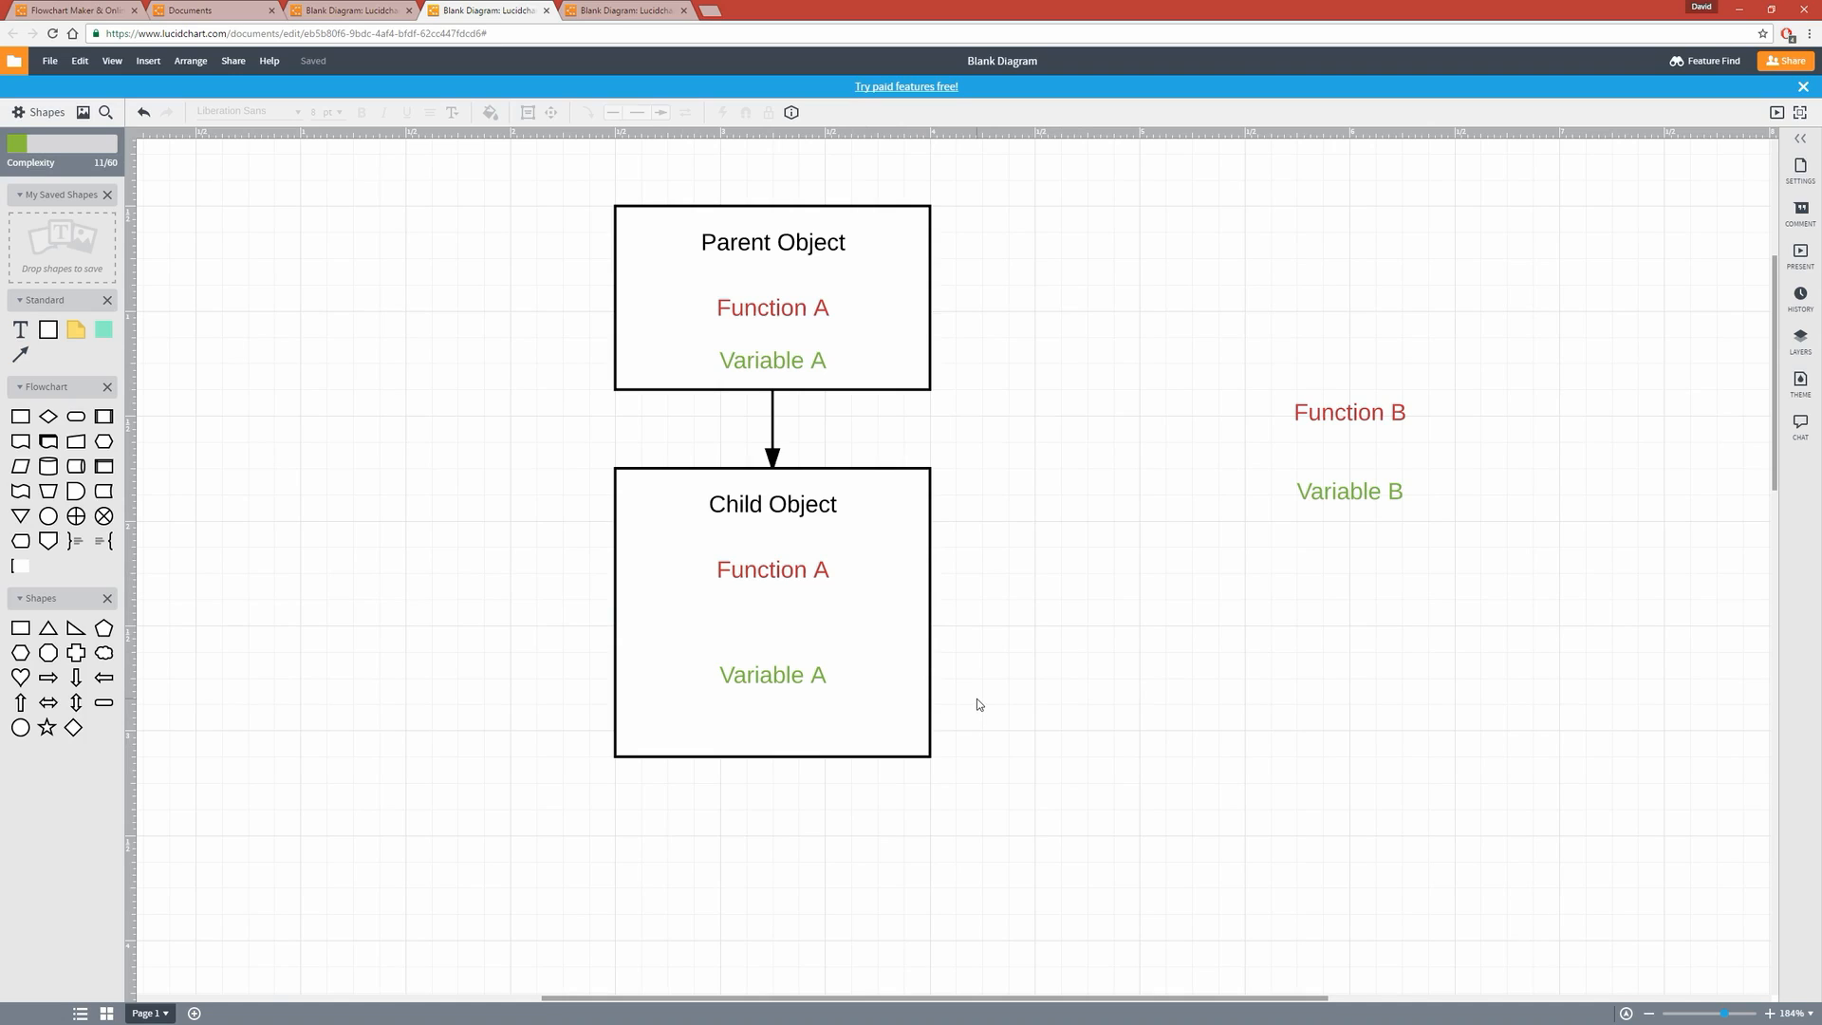
Drag the loose Function B and Variable B labels into the Child Object box
{"action": "left_click", "coordinate": [1347, 412]}
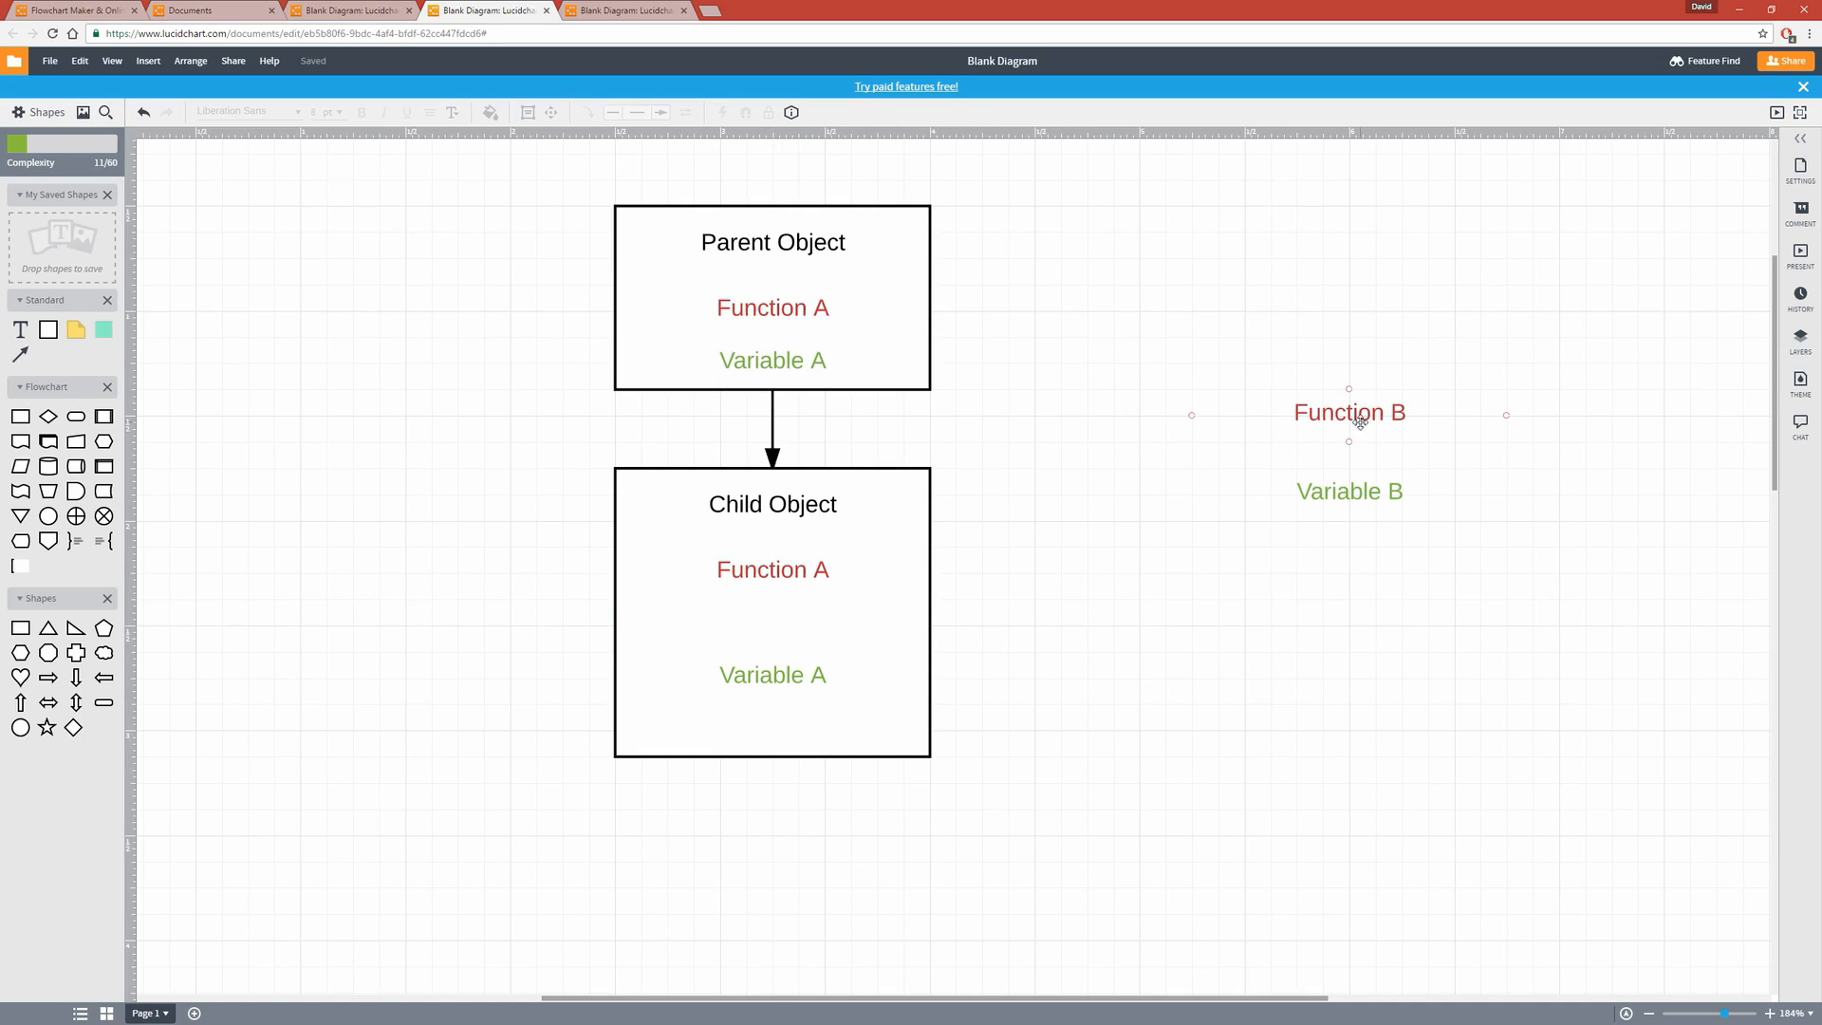
{"action": "left_click_drag", "start_coordinate": [1350, 412], "coordinate": [773, 622]}
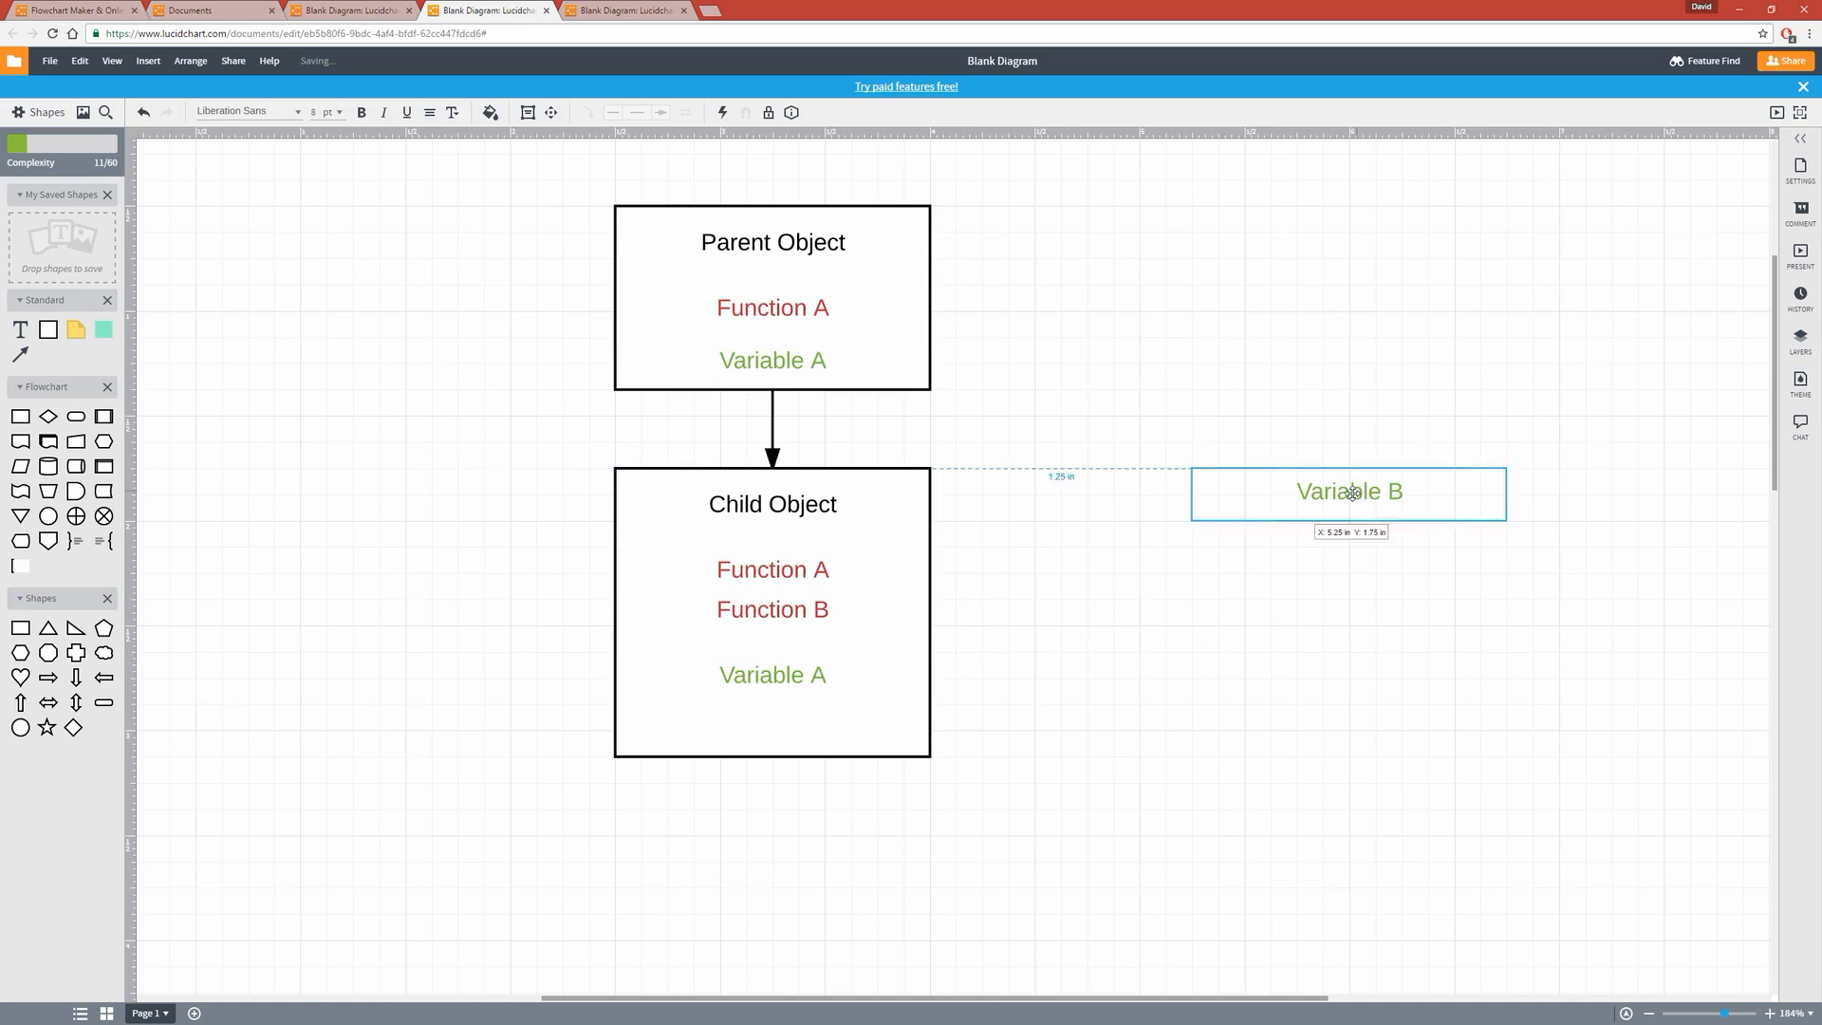
{"action": "left_click_drag", "start_coordinate": [1347, 490], "coordinate": [773, 727]}
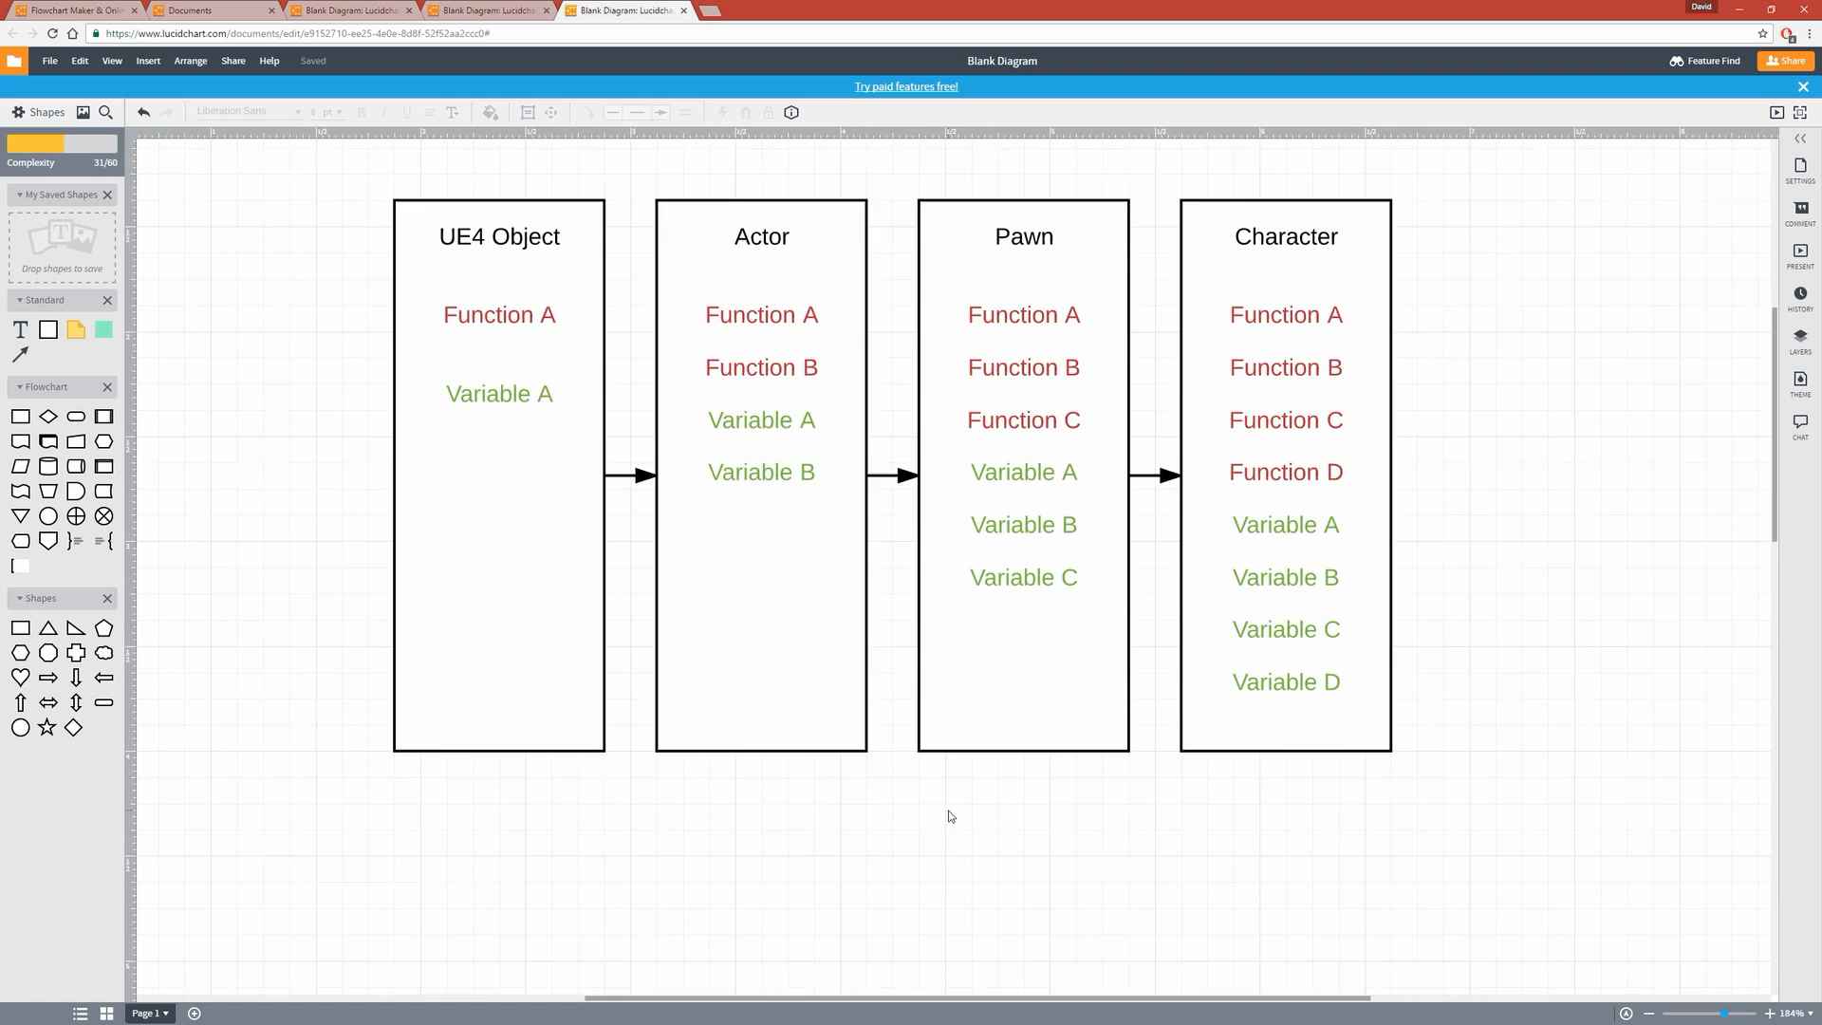
{"action": "mouse_move", "coordinate": [924, 829]}
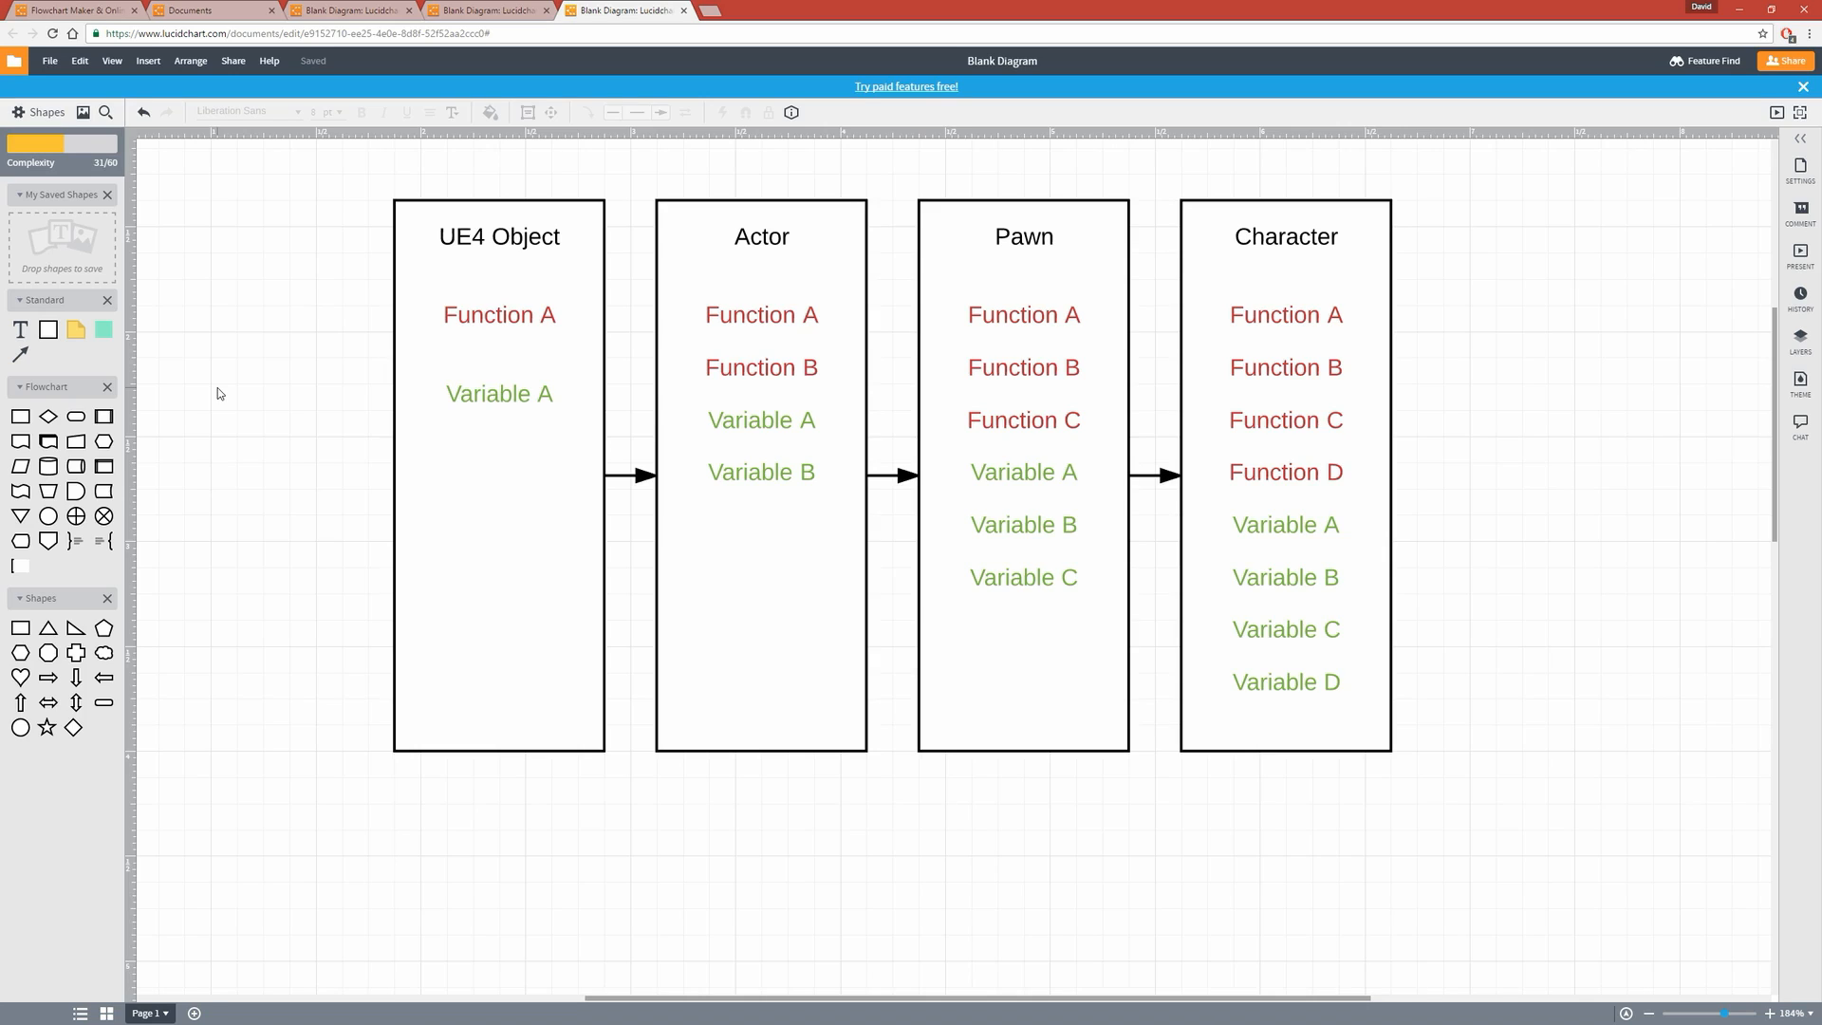
Walk through the UE4 Object, Actor, Pawn and Character class boxes
{"action": "left_click", "coordinate": [499, 393]}
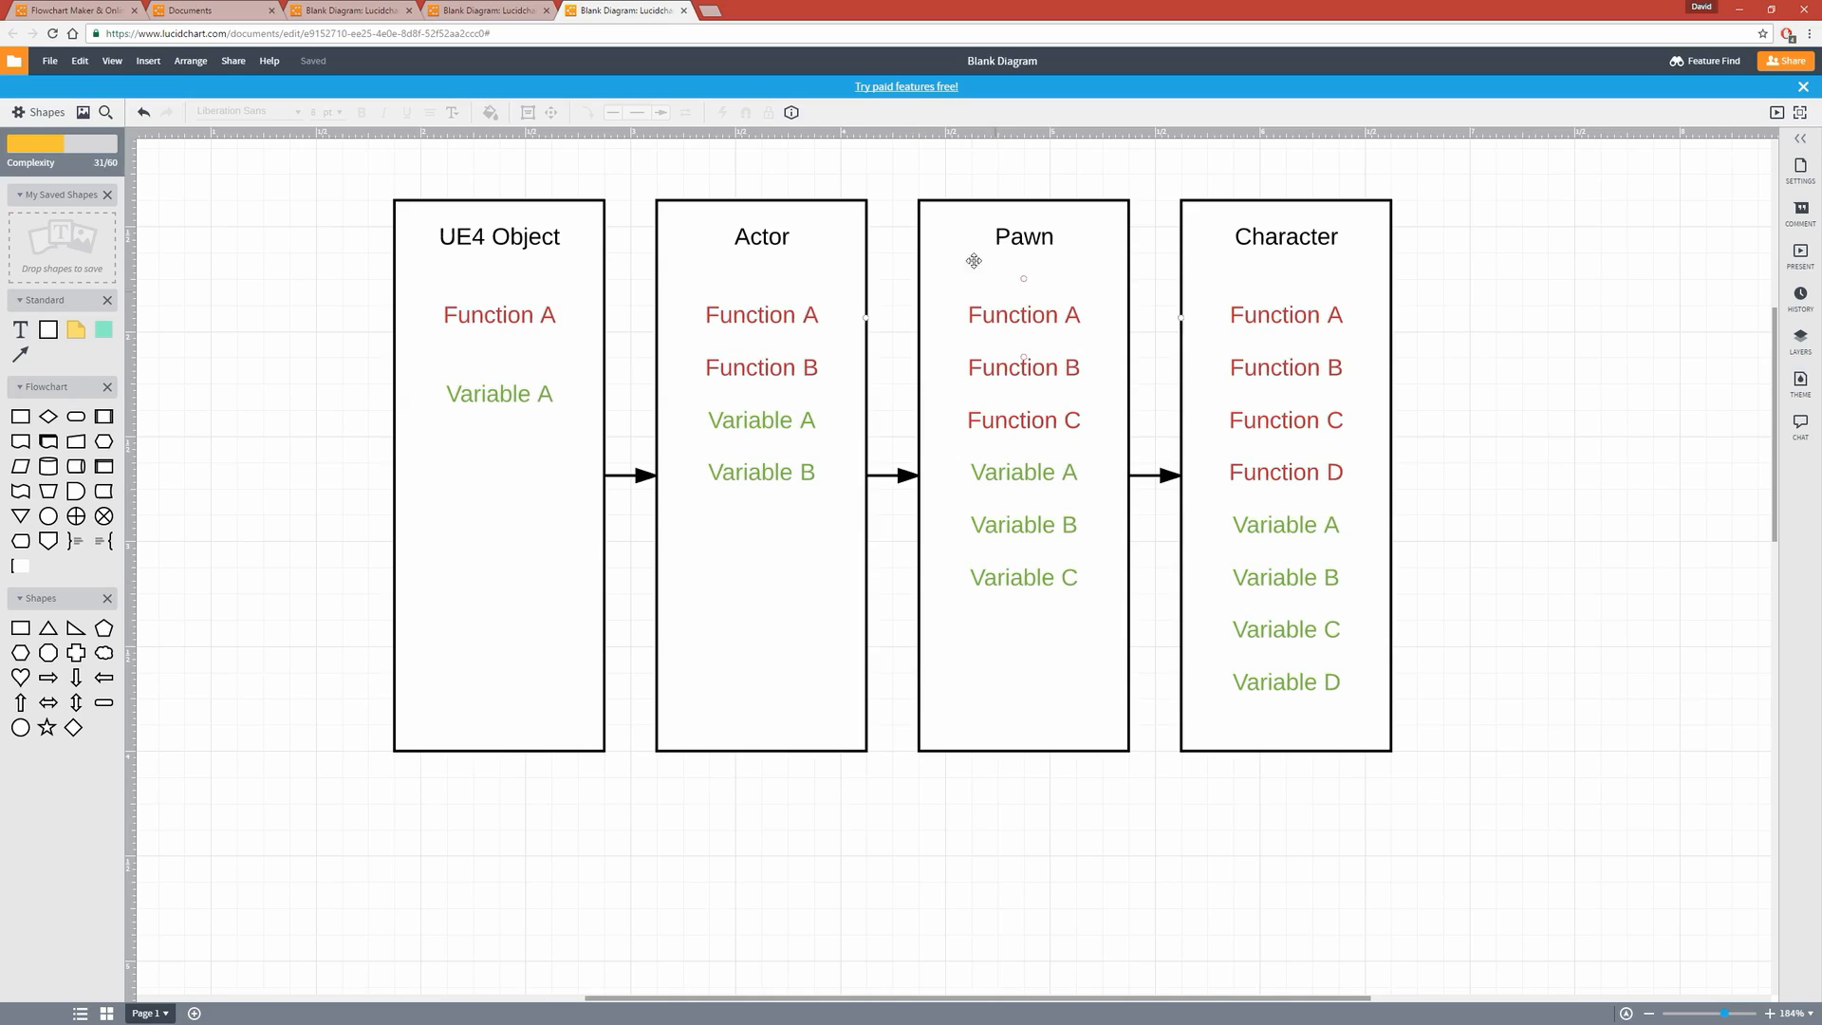
{"action": "left_click", "coordinate": [1023, 235]}
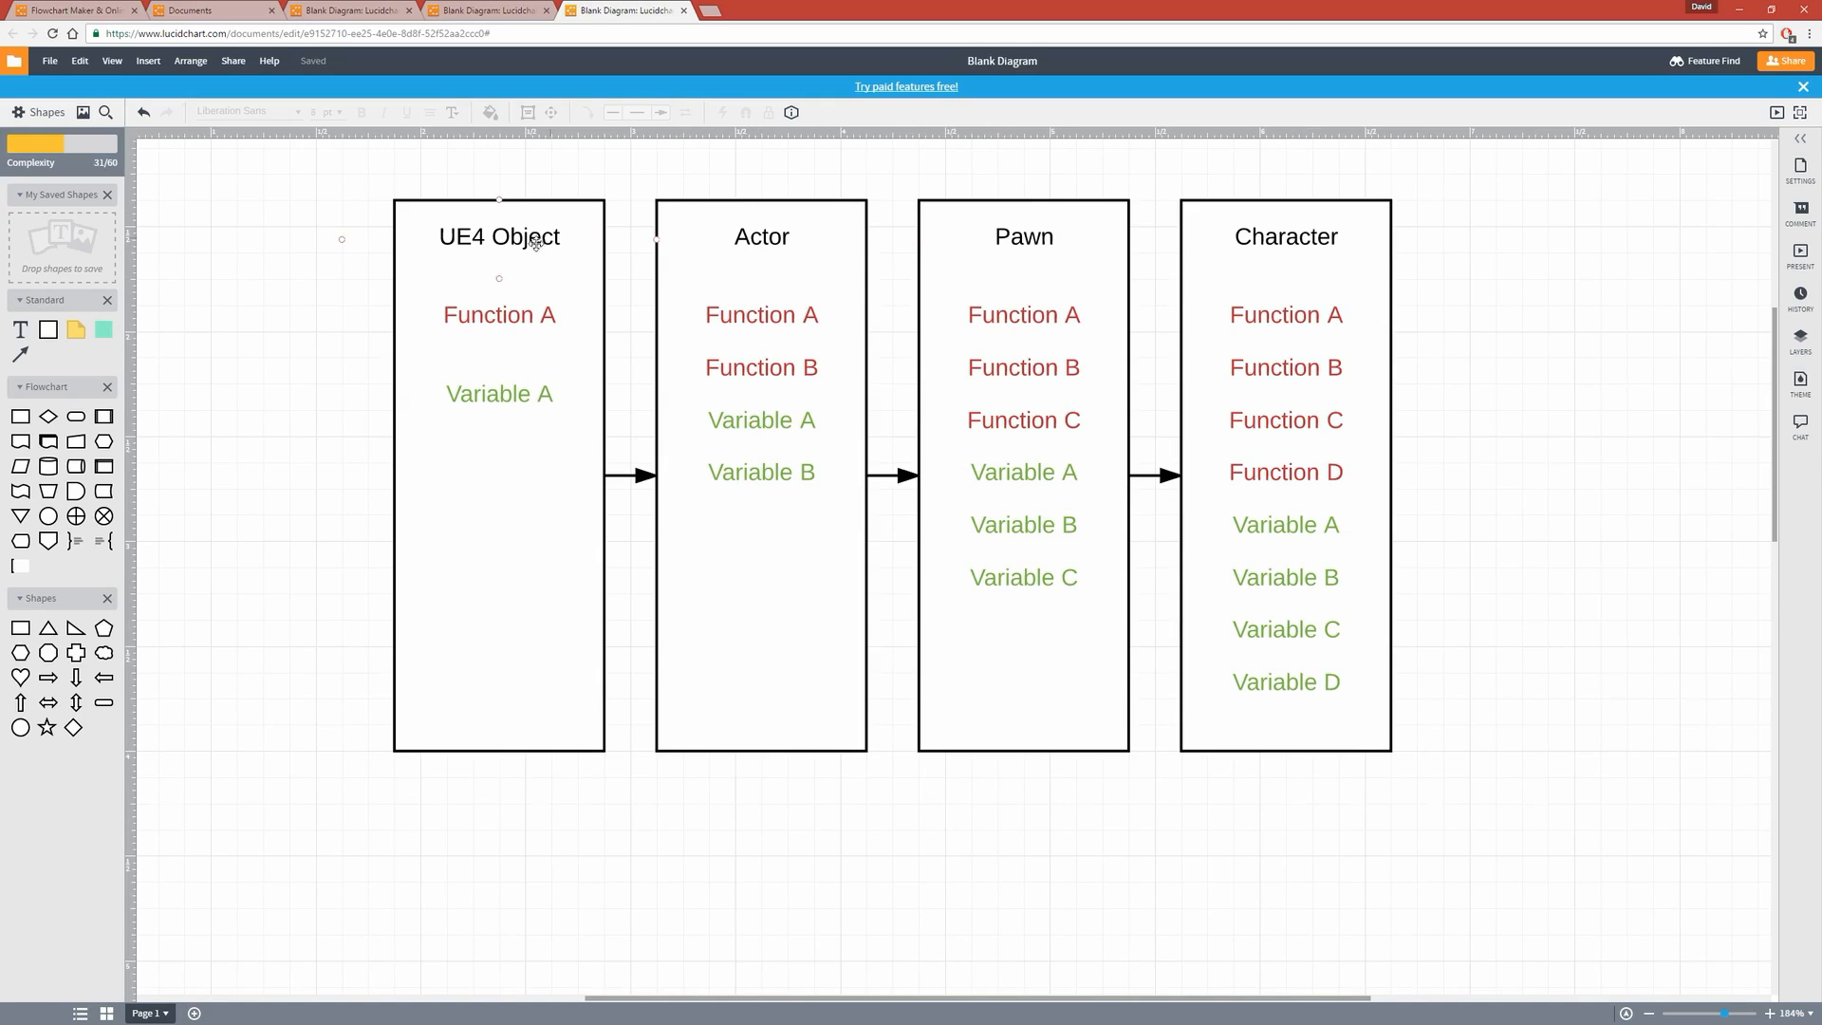
{"action": "left_click", "coordinate": [226, 501]}
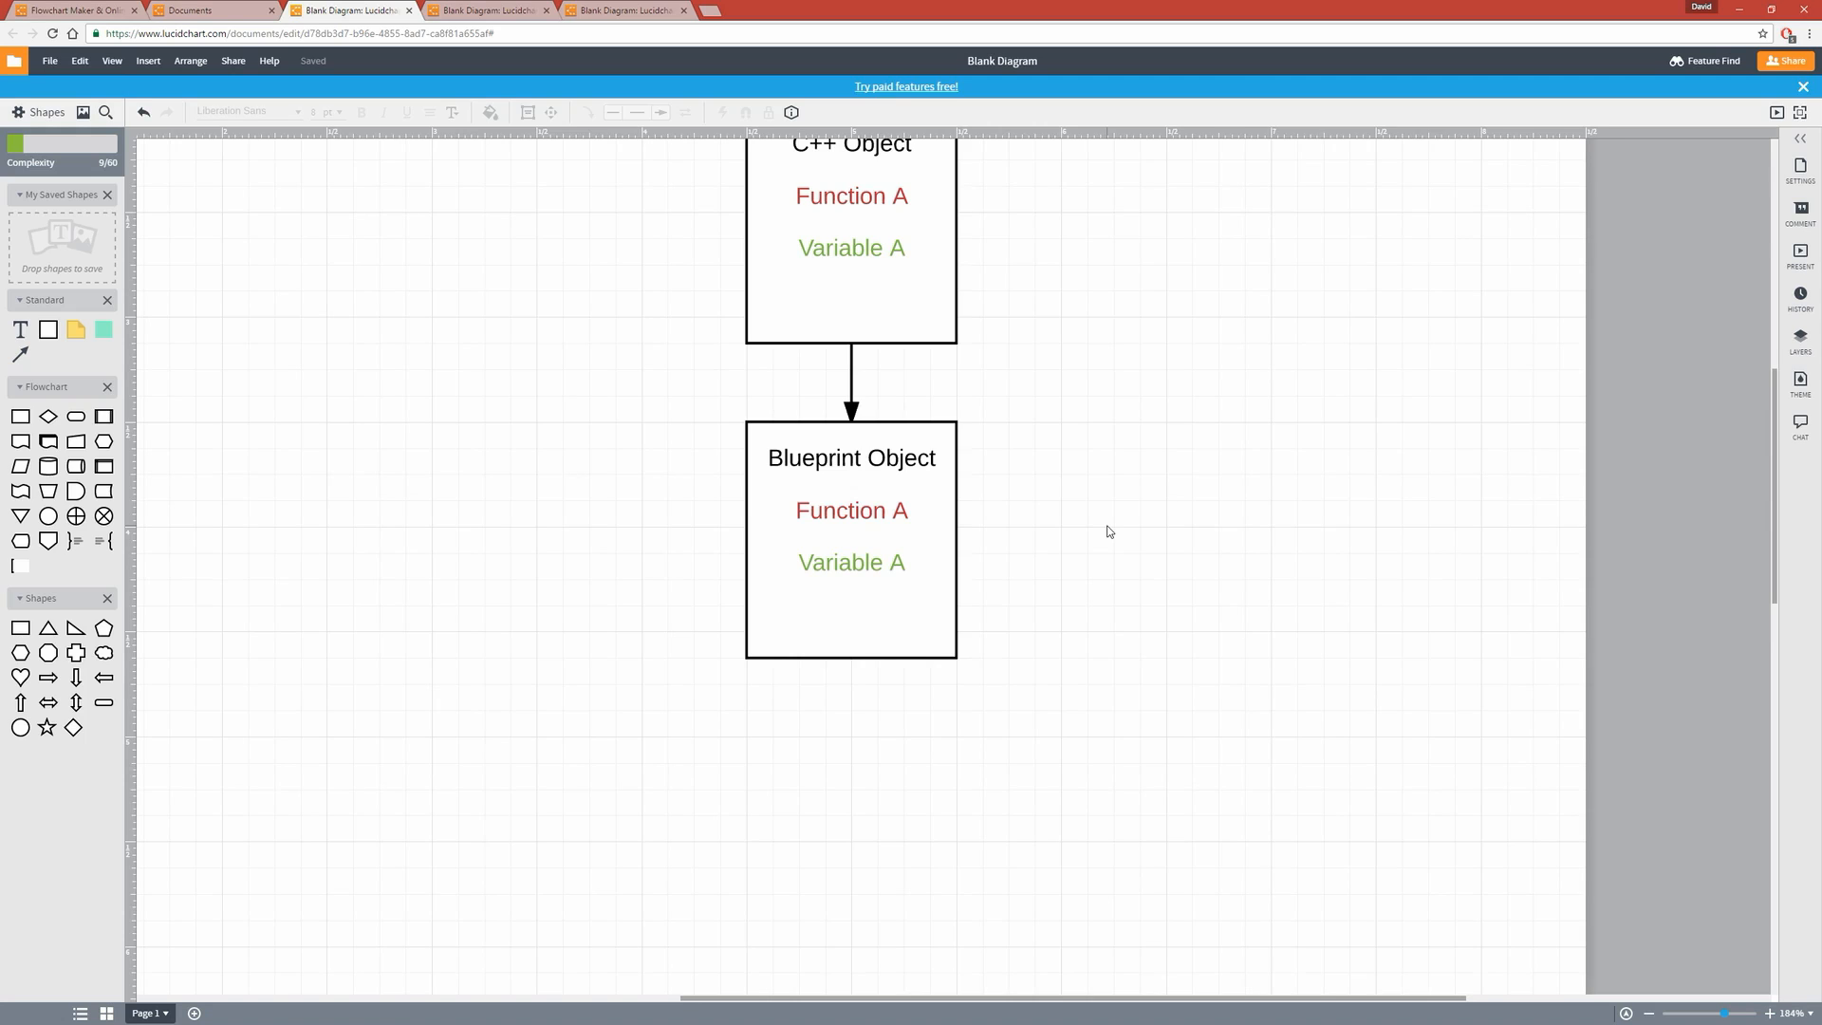
{"action": "mouse_move", "coordinate": [1066, 547]}
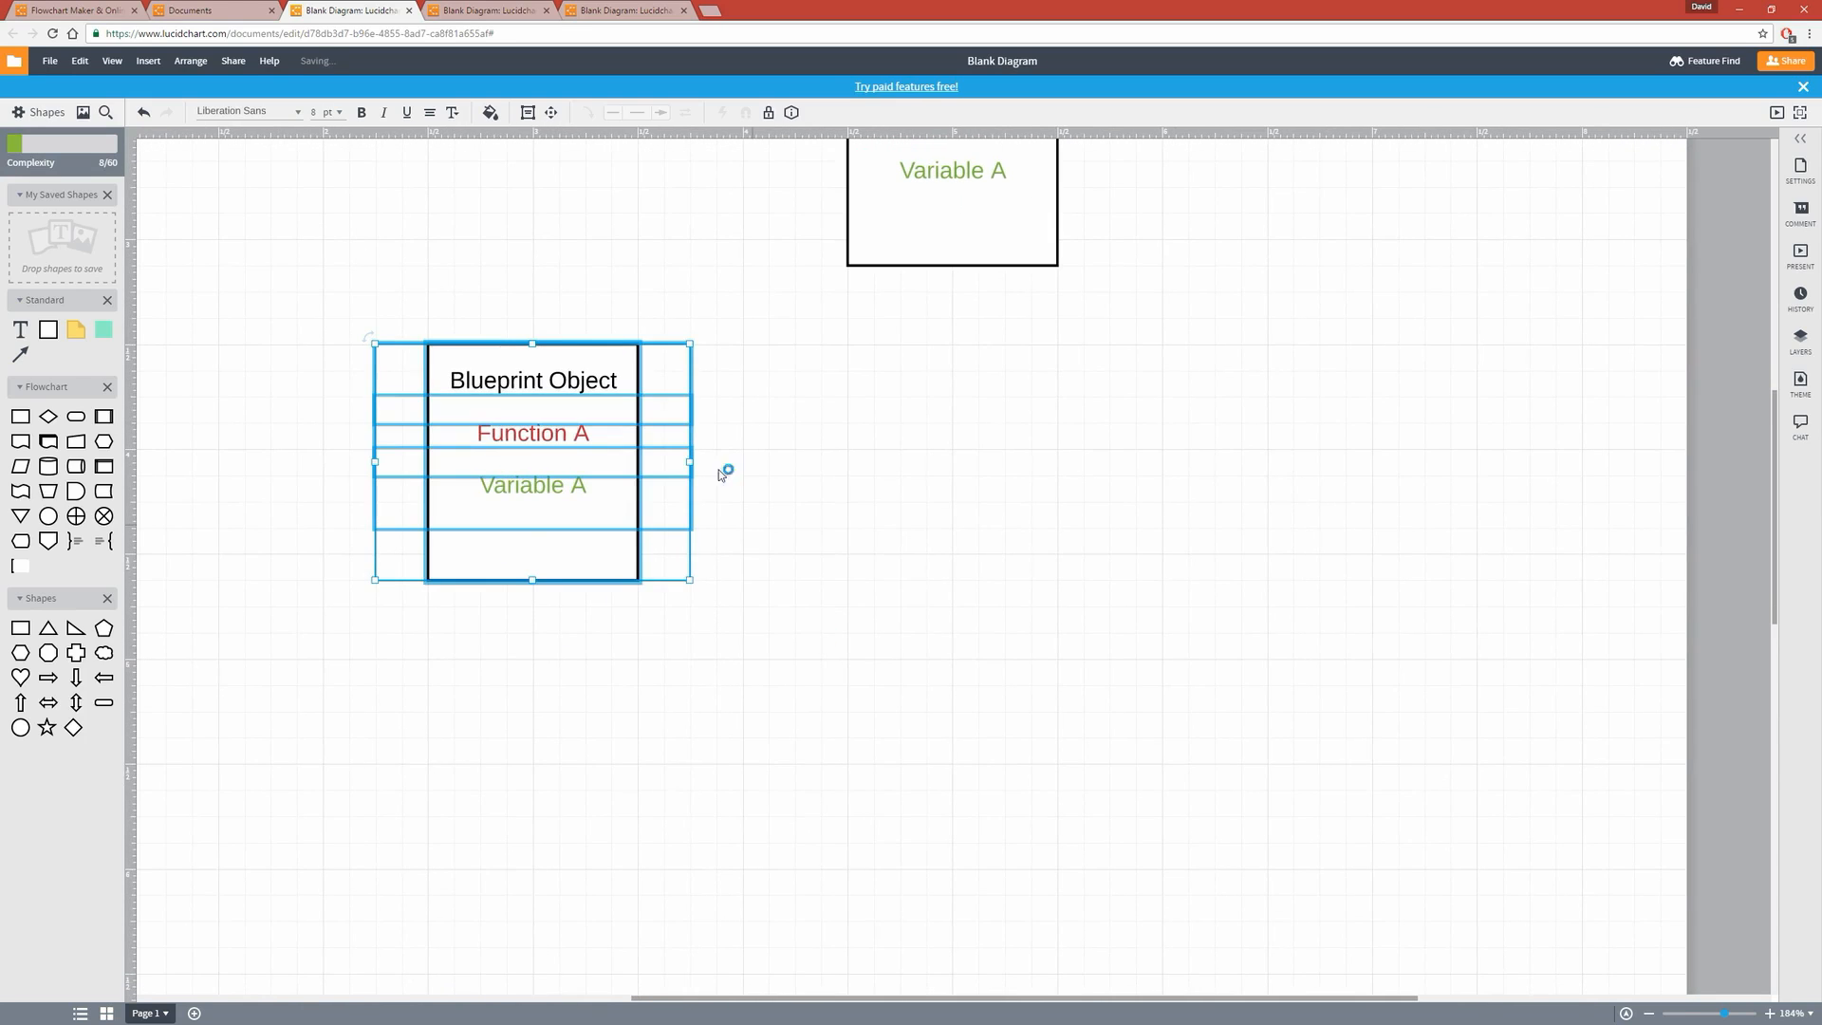
Duplicate the Blueprint Object box to its right, then delete the extra copy
{"action": "left_click", "coordinate": [799, 639]}
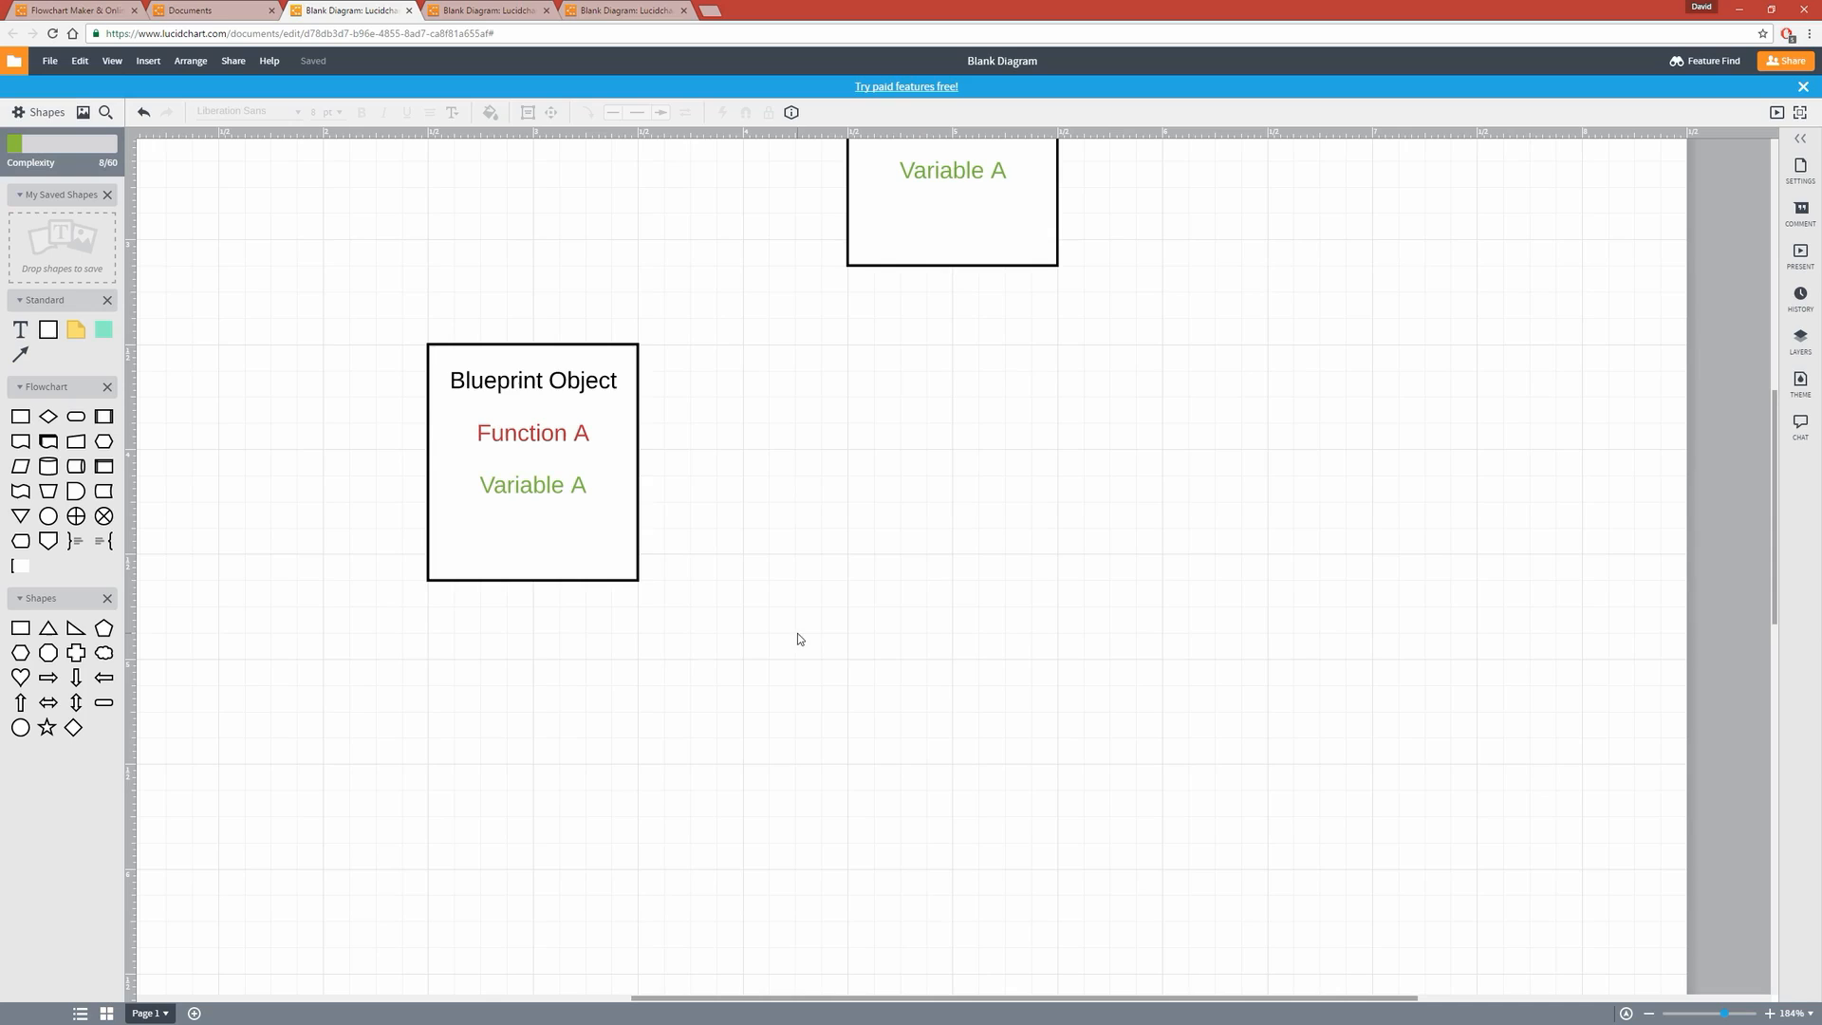
{"action": "left_click", "coordinate": [532, 462]}
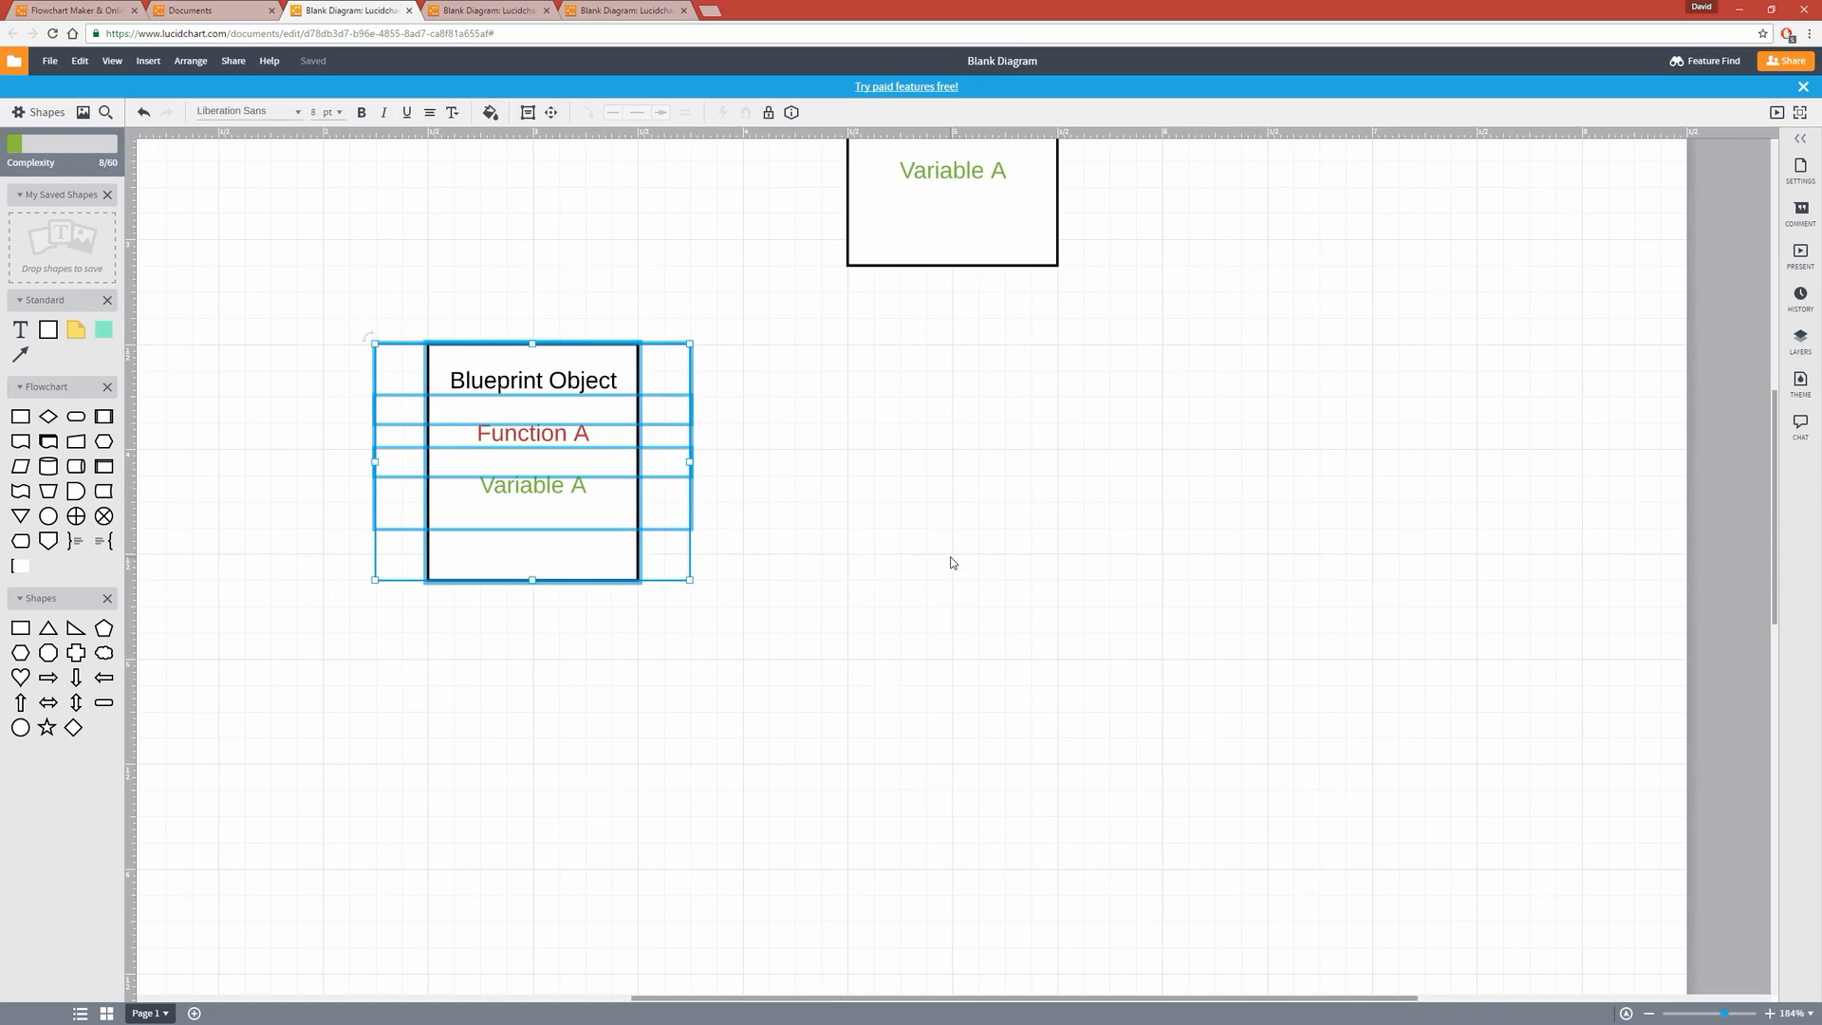
{"action": "left_click_drag", "start_coordinate": [531, 459], "coordinate": [822, 460]}
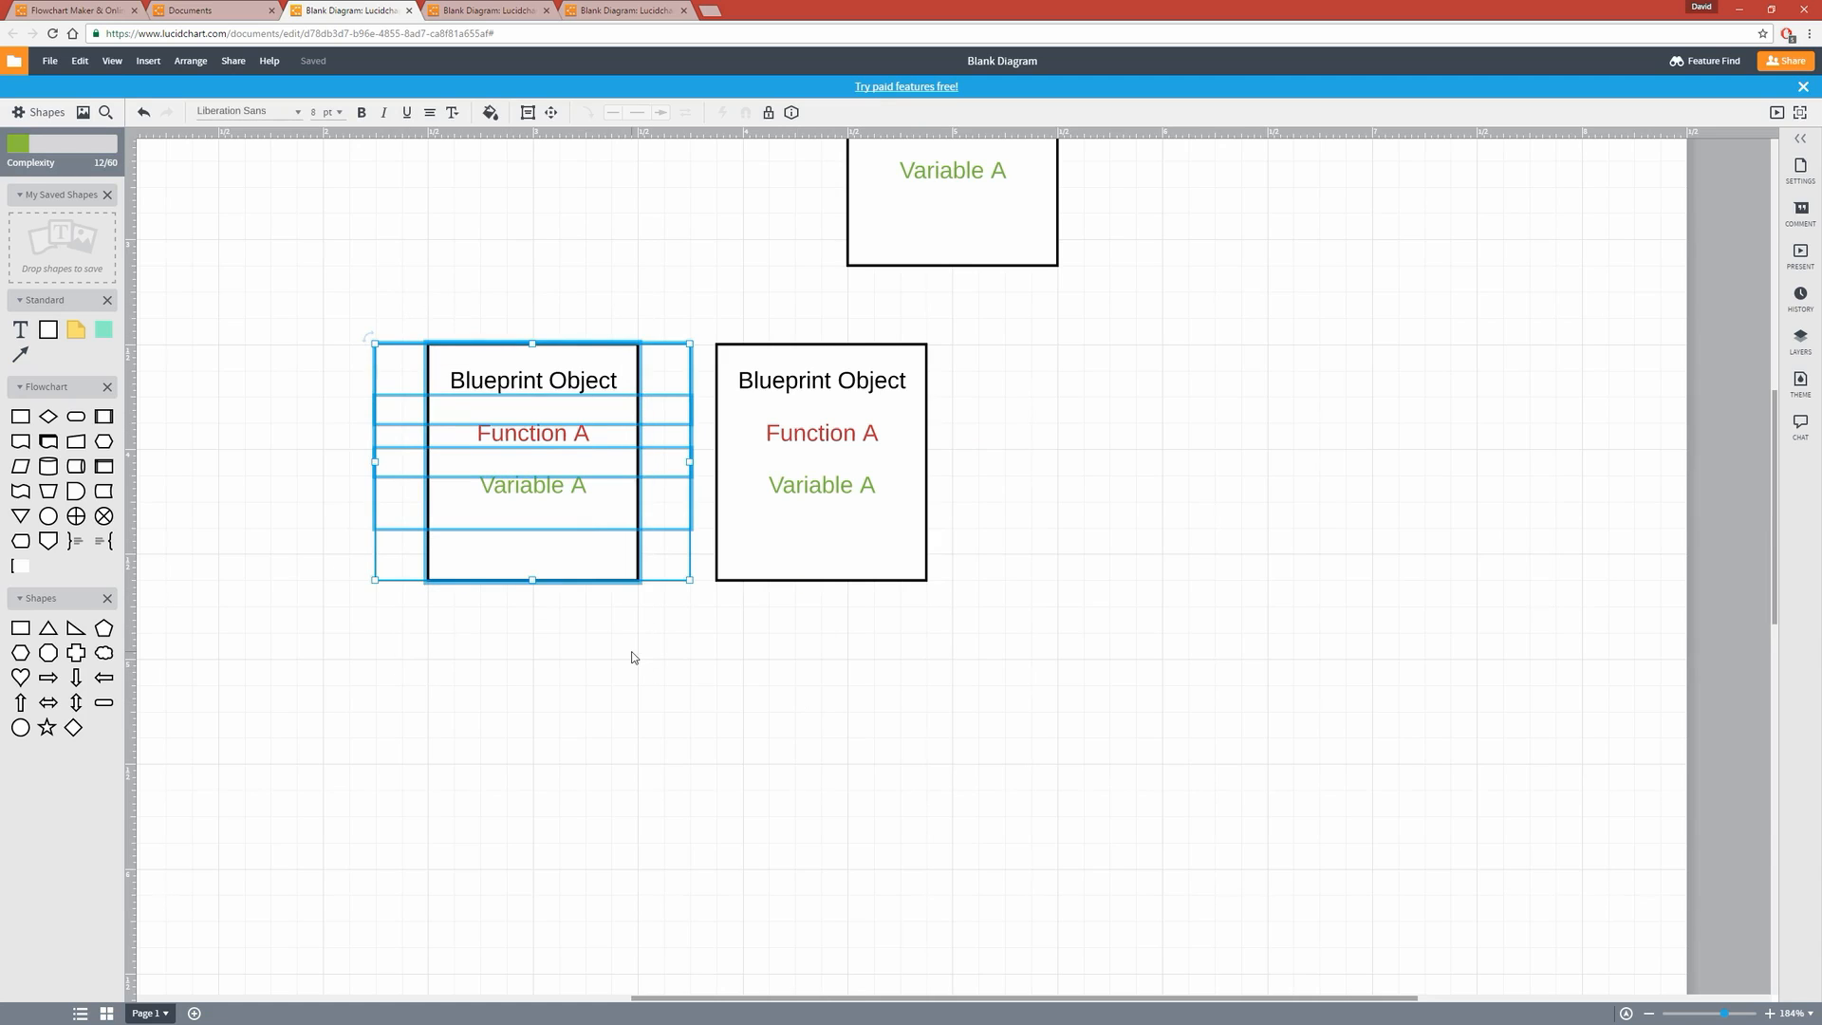
{"action": "key", "text": "Delete"}
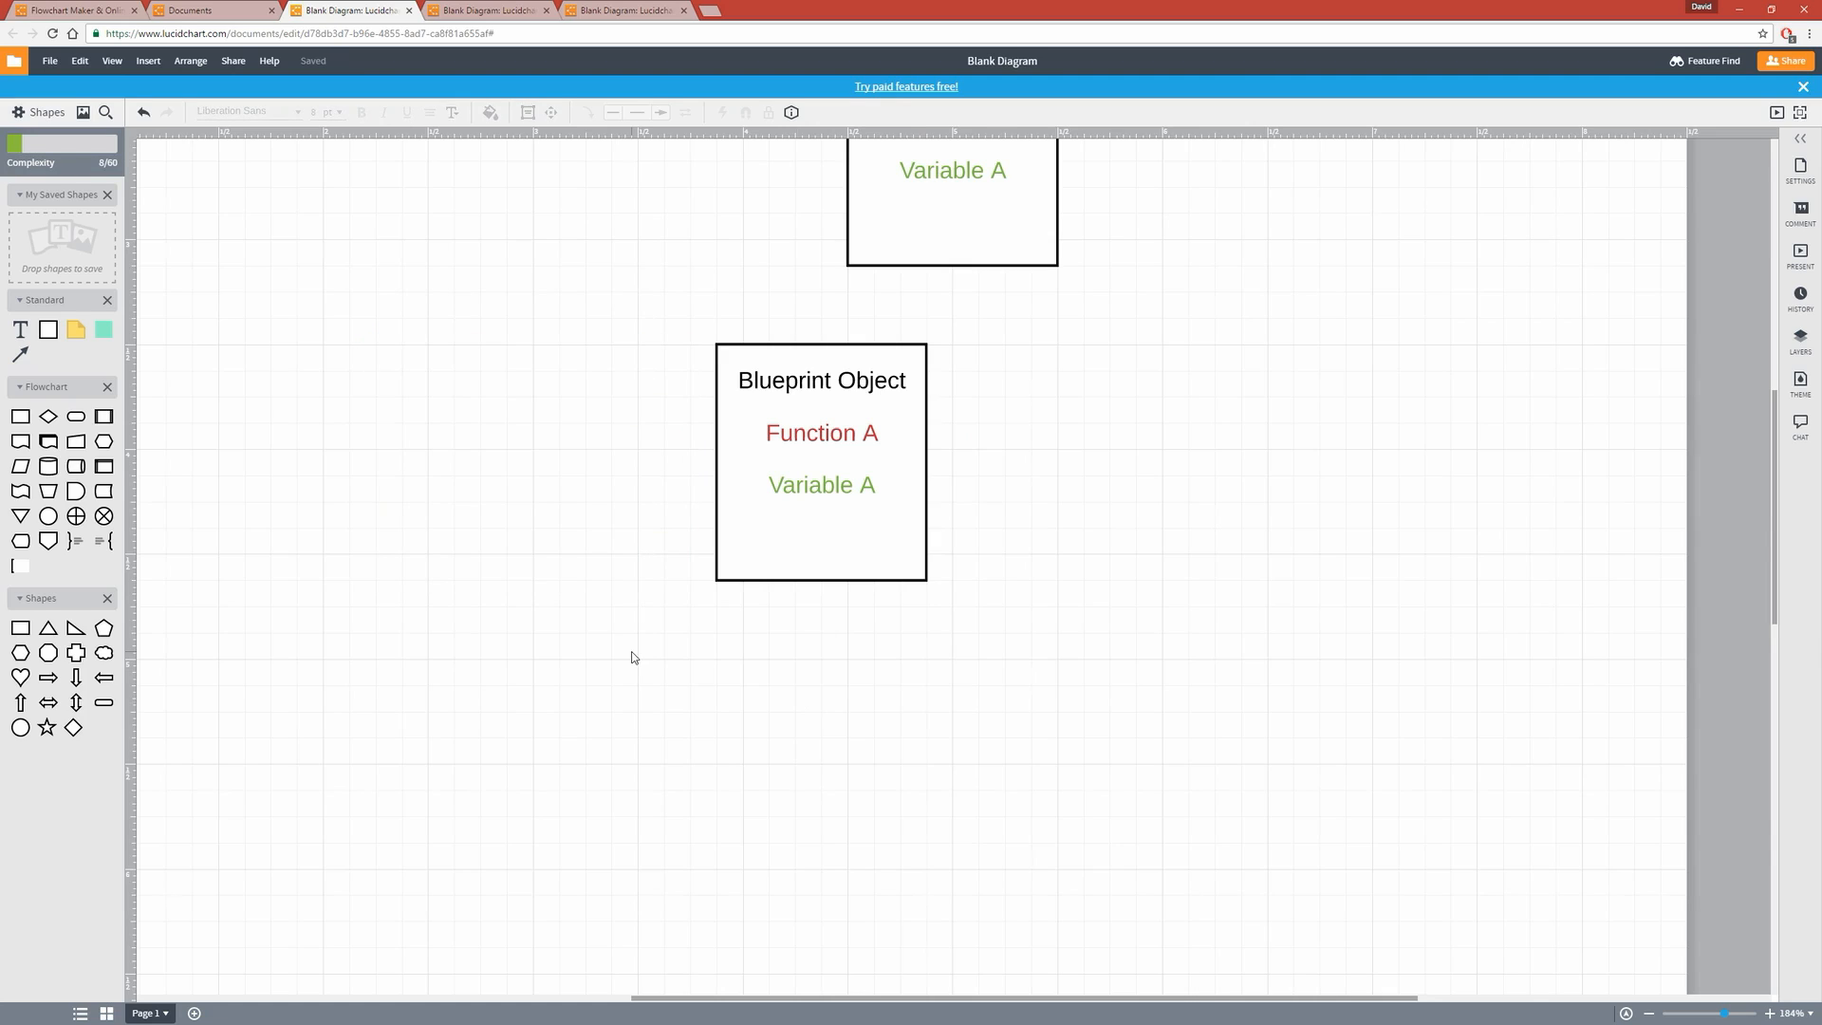
{"action": "mouse_move", "coordinate": [795, 309]}
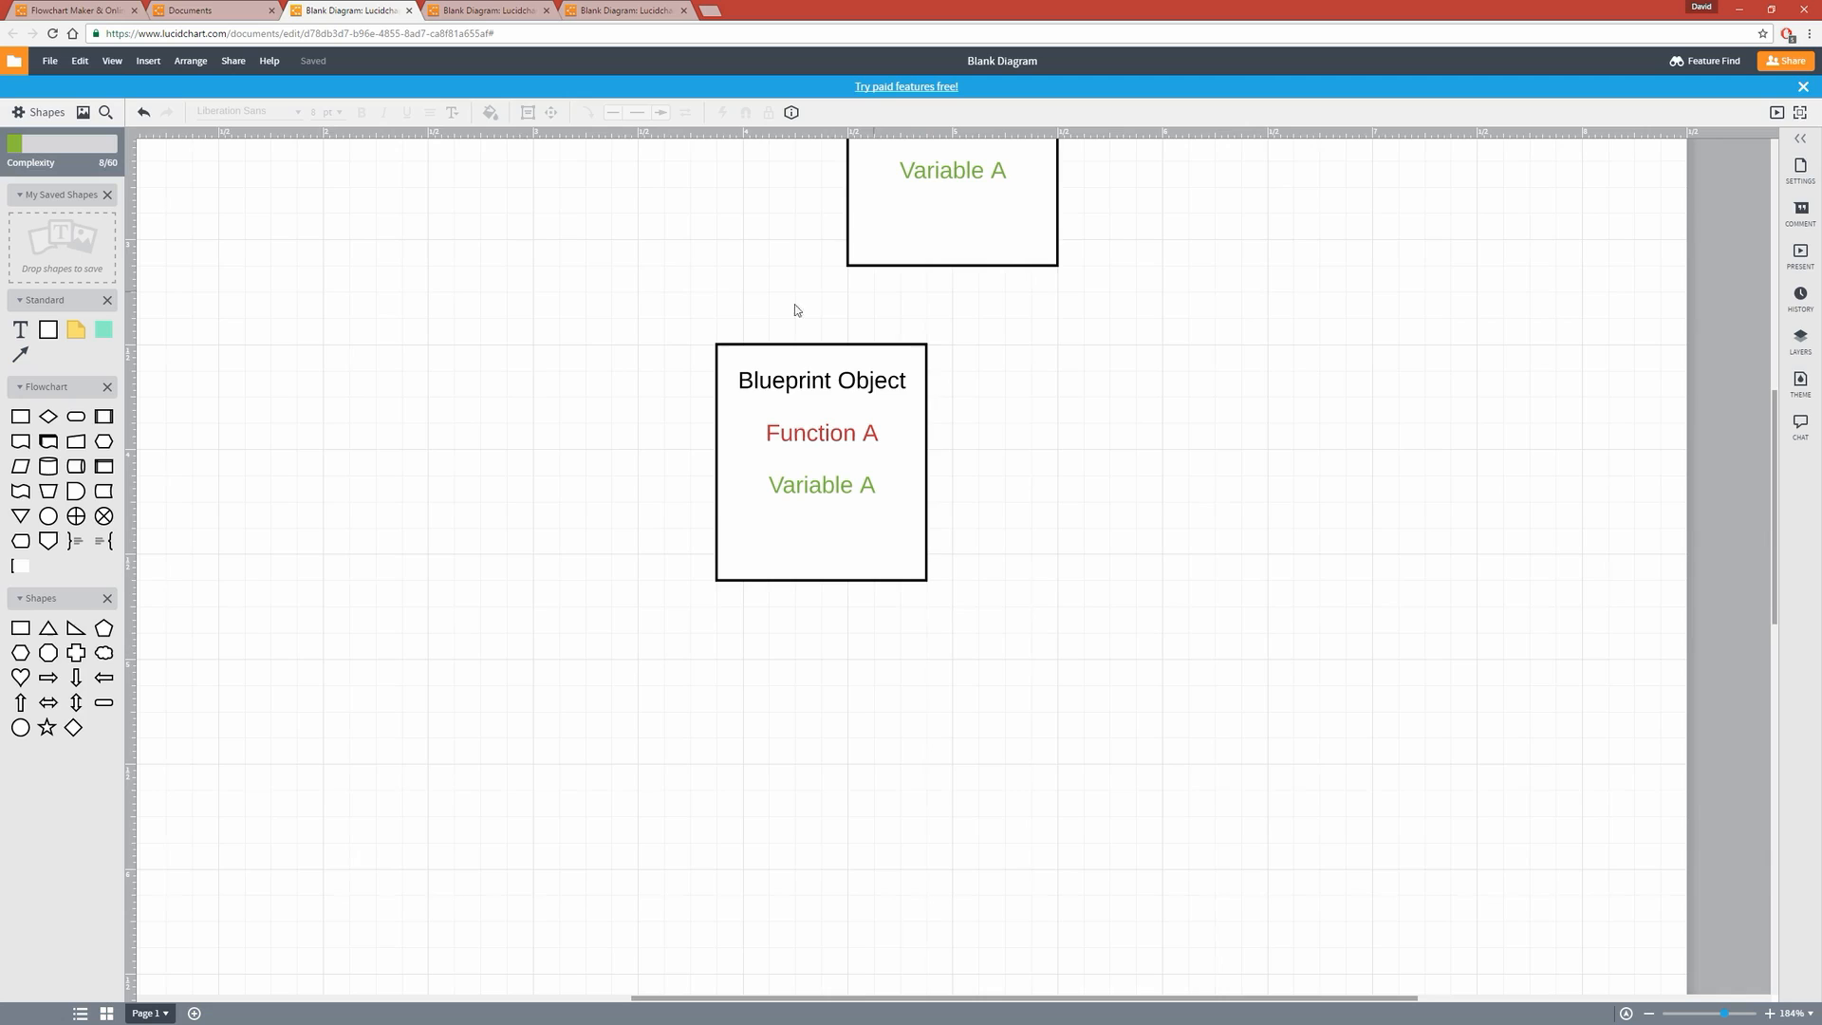
{"action": "mouse_move", "coordinate": [729, 657]}
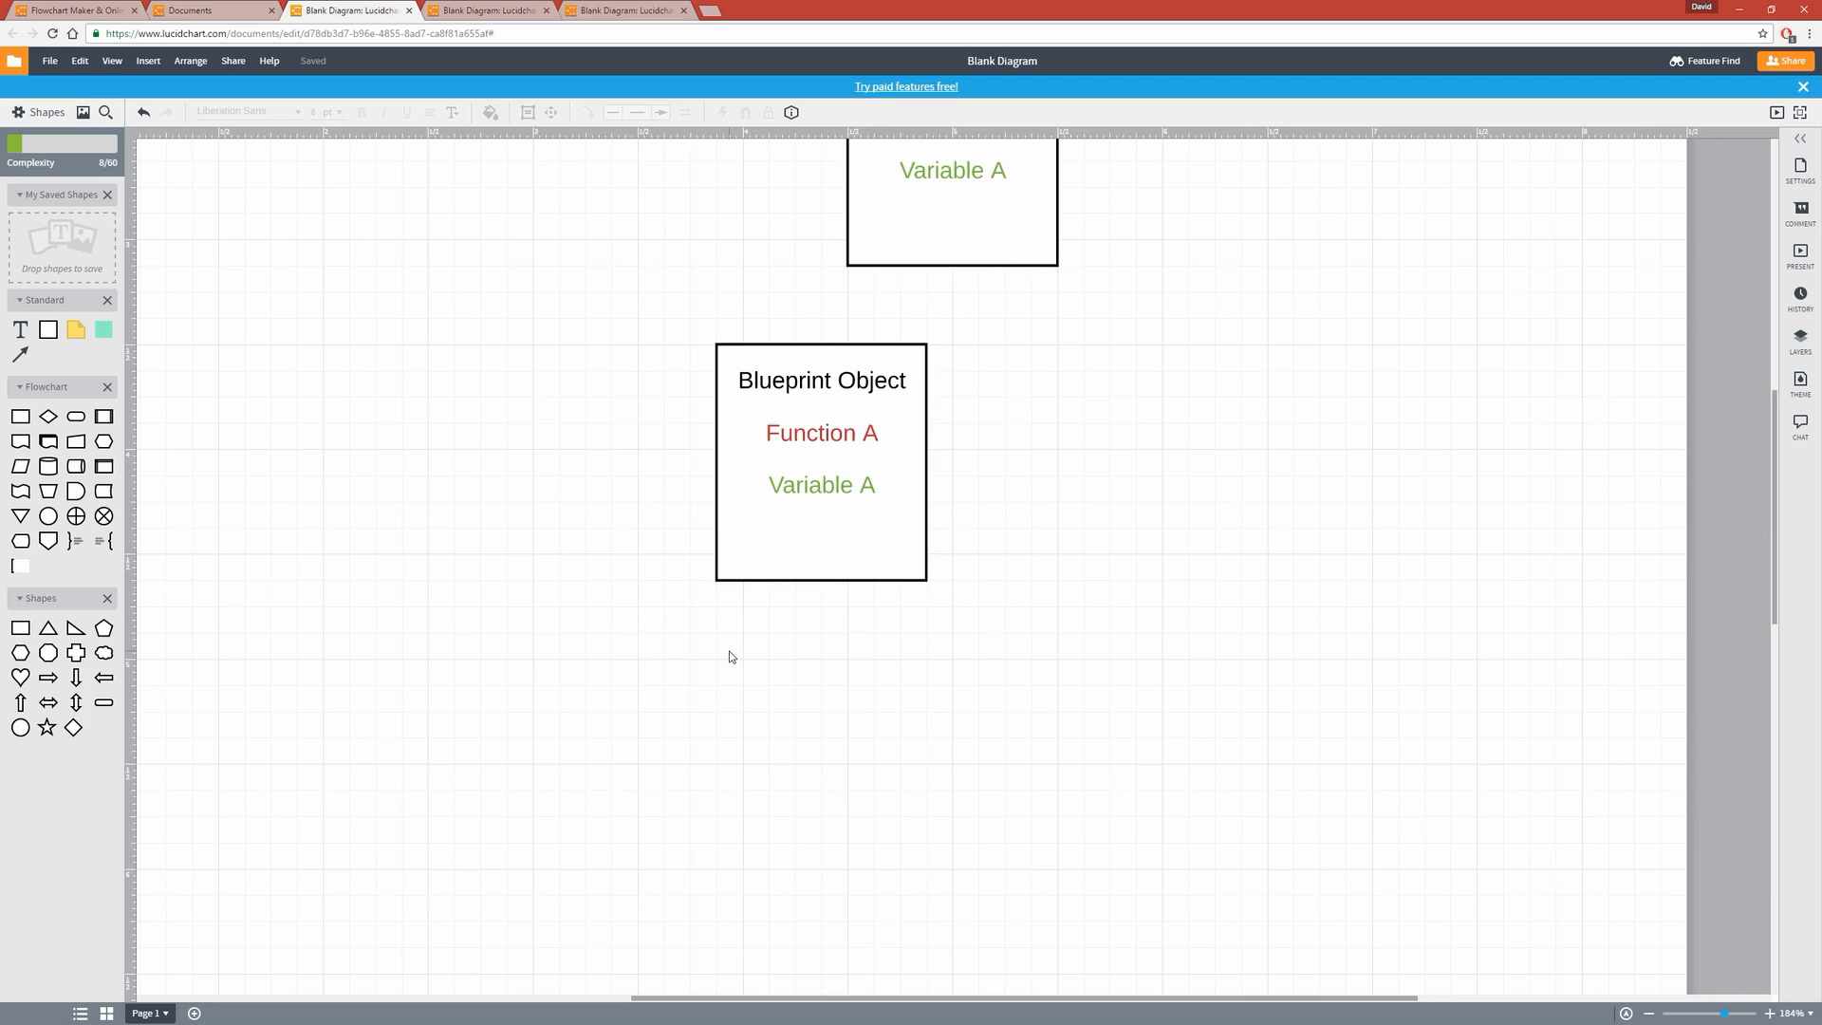